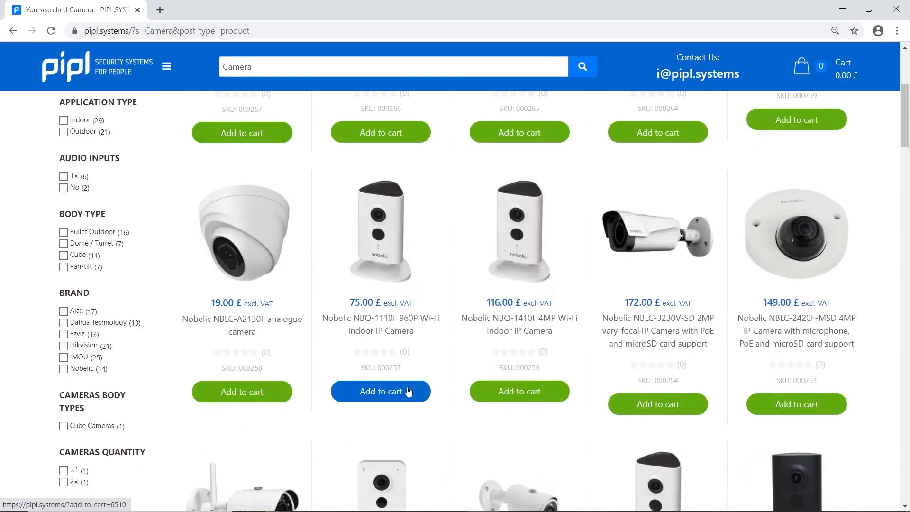
Close the pipl.systems Camera search results in the browser to return to the desktop.
left_click(380, 391)
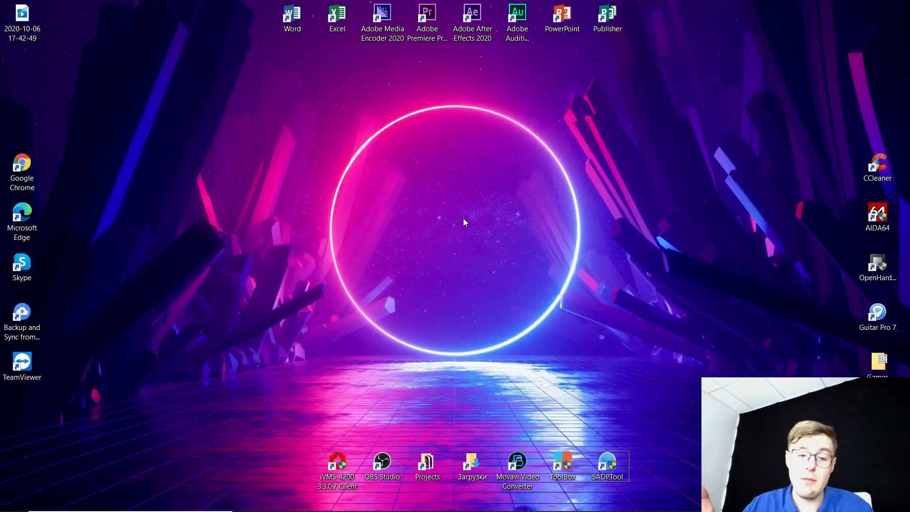
Launch iVMS-4200, add the DS-KV8113-WME1 door station, and view Camera1_KV8113 live.
double_click(337, 465)
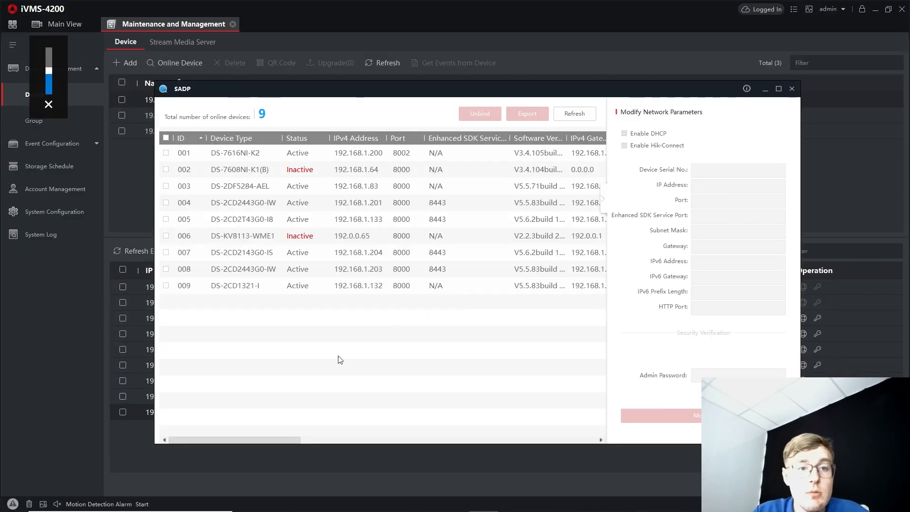
left_click(166, 169)
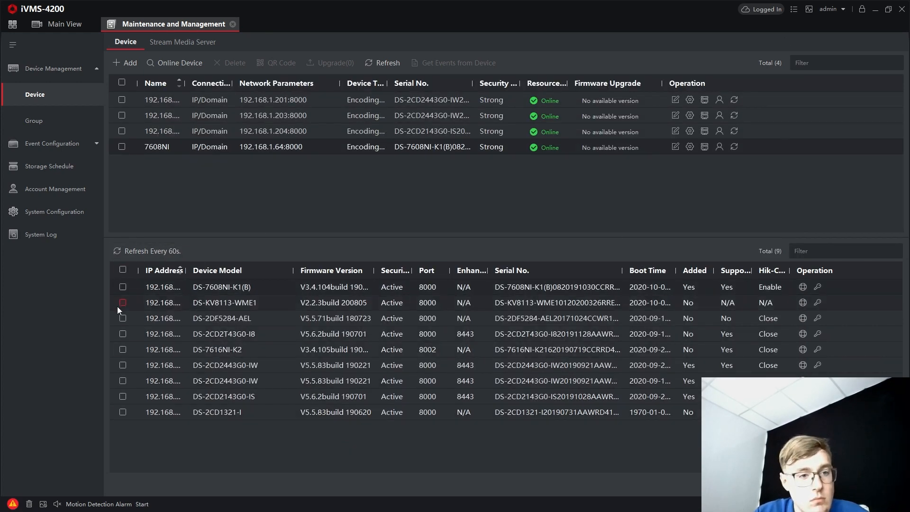
left_click(122, 303)
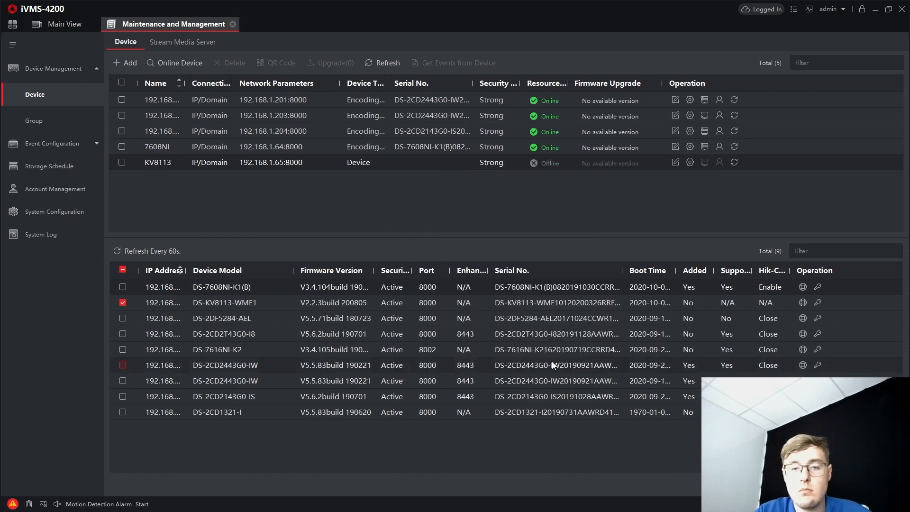
left_click(65, 24)
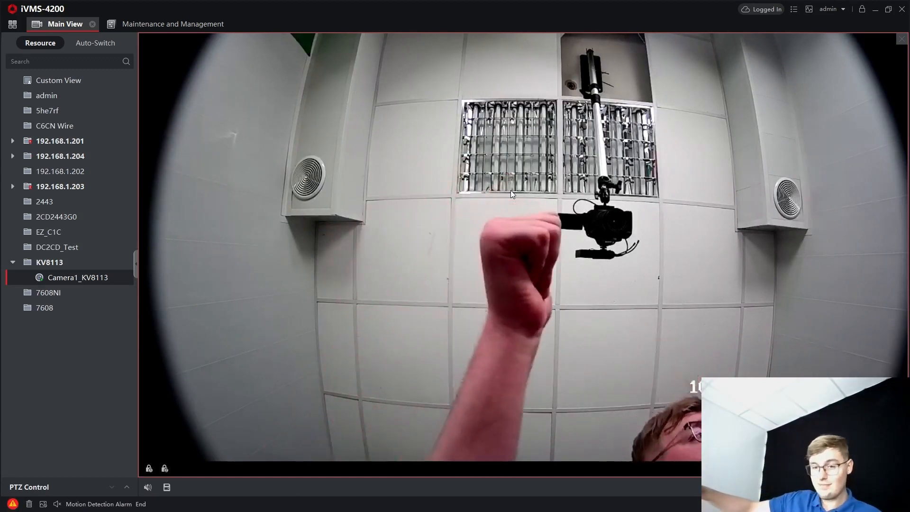
Check KV8113 is online as a Door Station, then open the 7608NI recorder's web page.
left_click(173, 24)
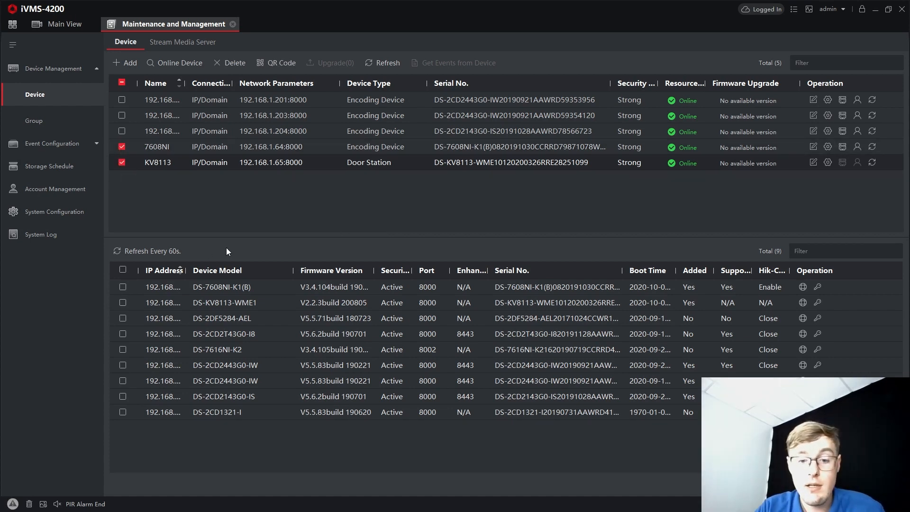
left_click(65, 24)
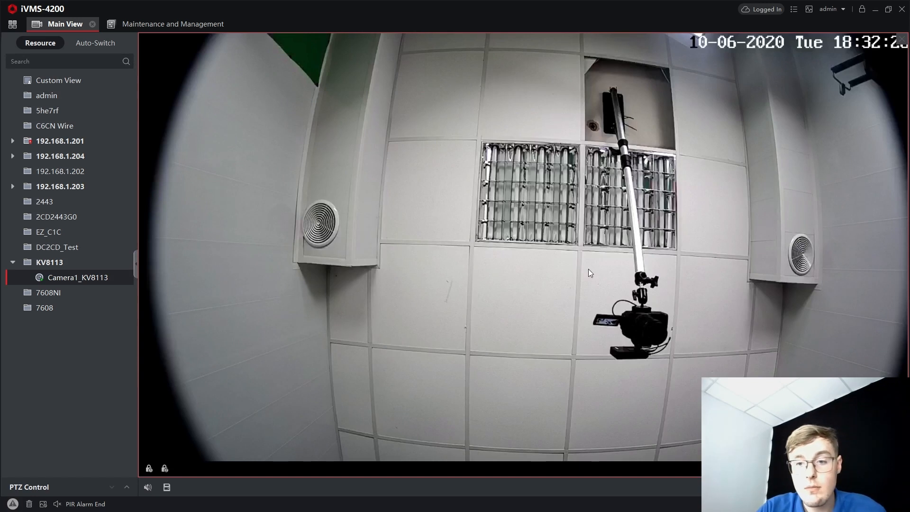
mouse_move(592, 257)
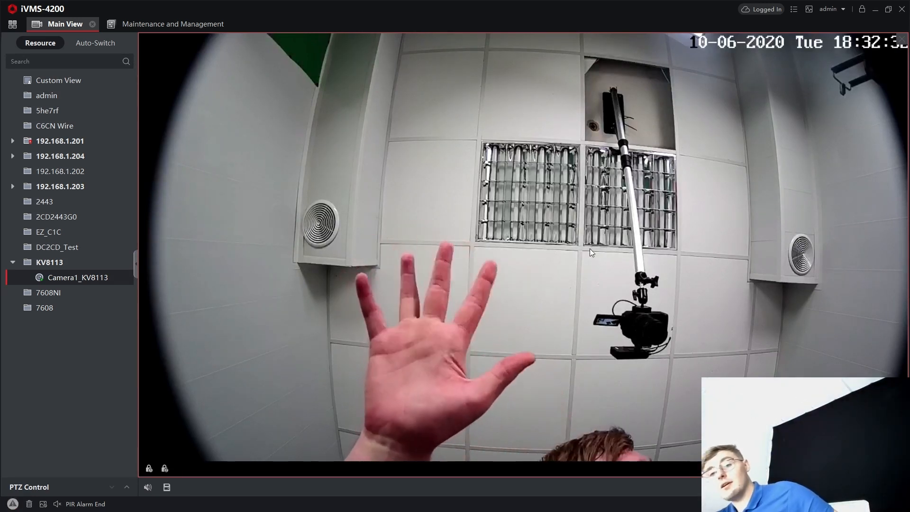
left_click(173, 24)
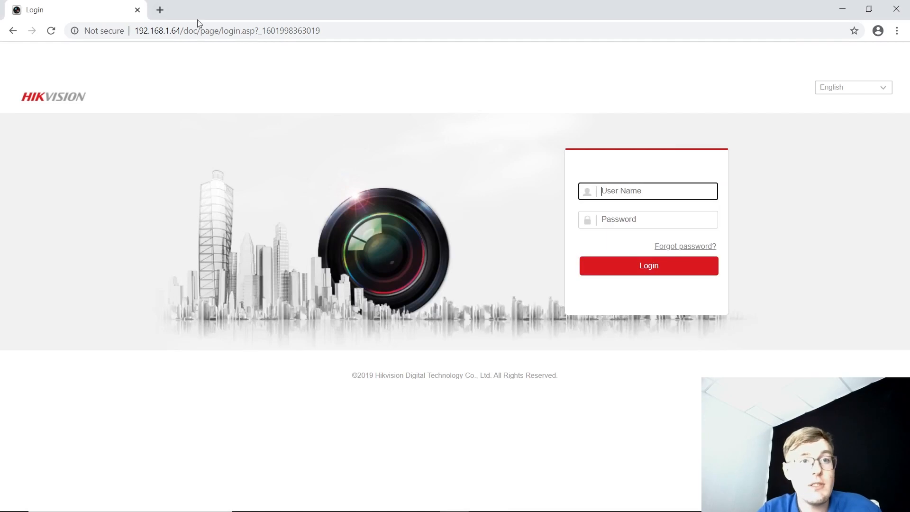
Log in and add the door station at 192.168.1.65, port 8000, as IP camera D1.
type("ad")
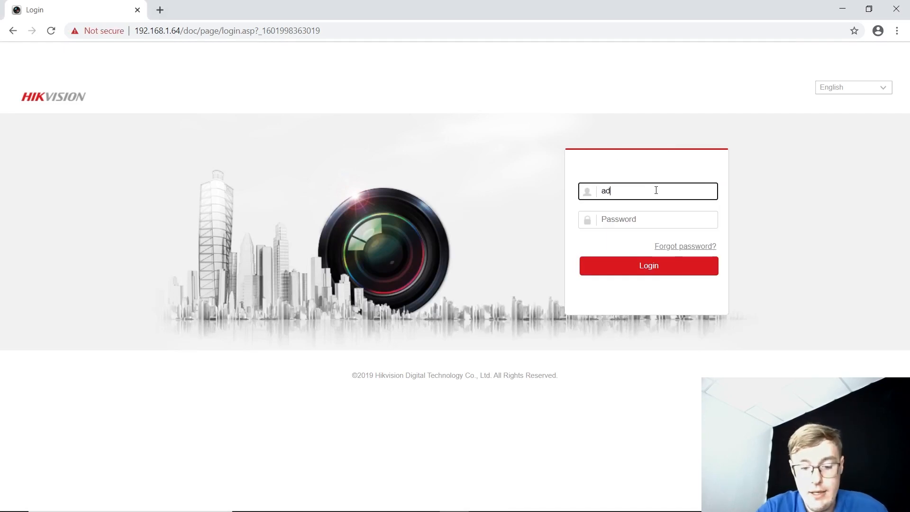
left_click(649, 265)
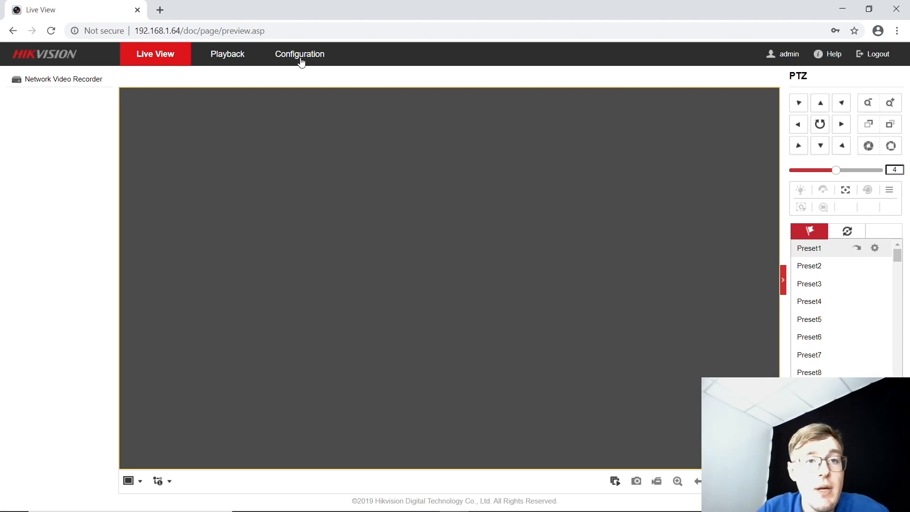
left_click(300, 54)
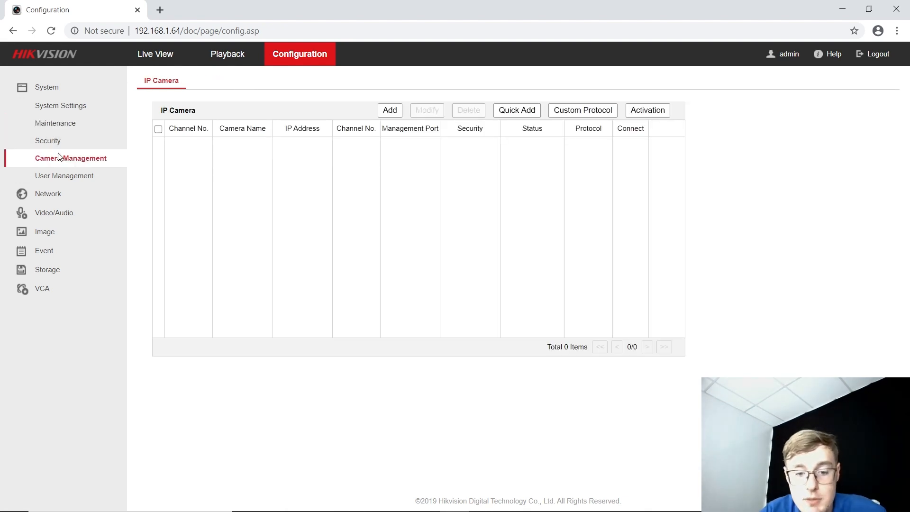
left_click(389, 111)
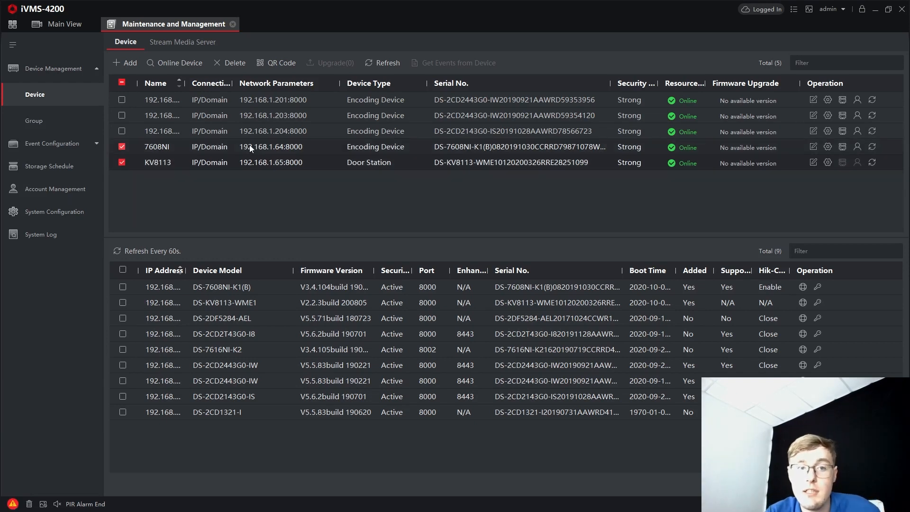
mouse_move(270, 163)
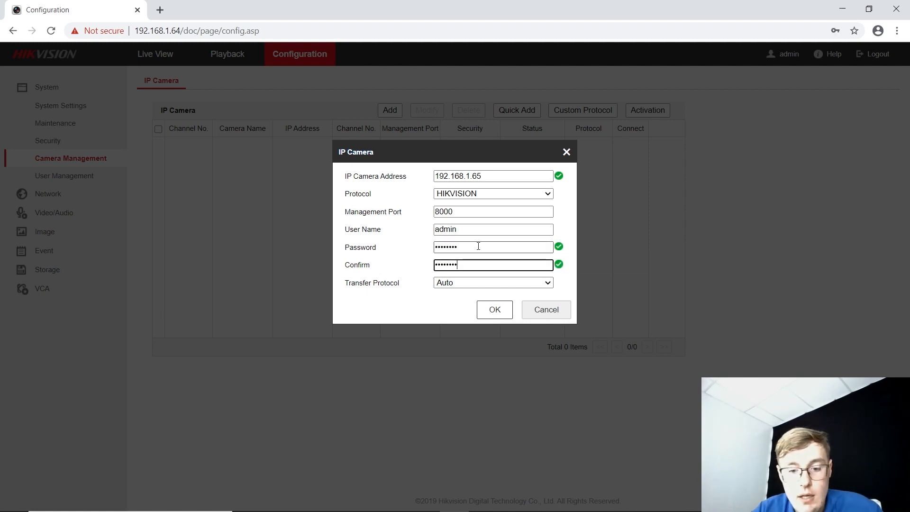
left_click(494, 309)
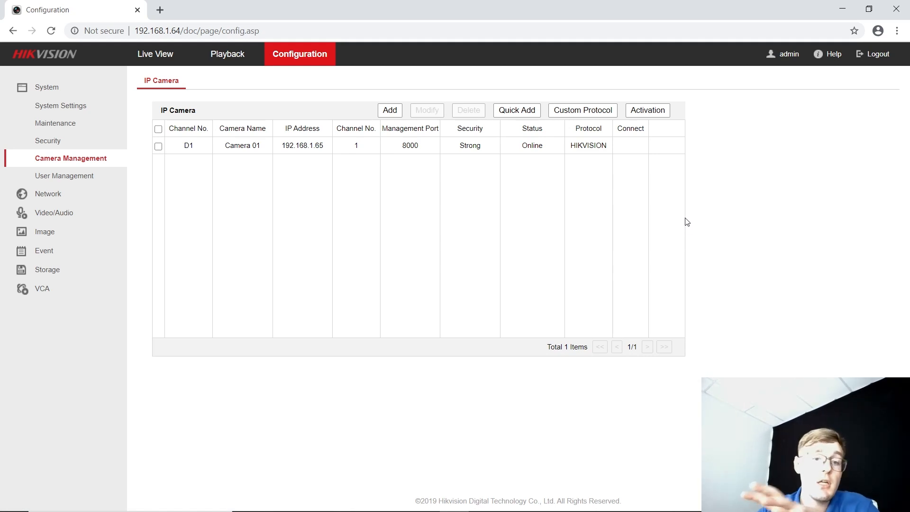
mouse_move(93, 489)
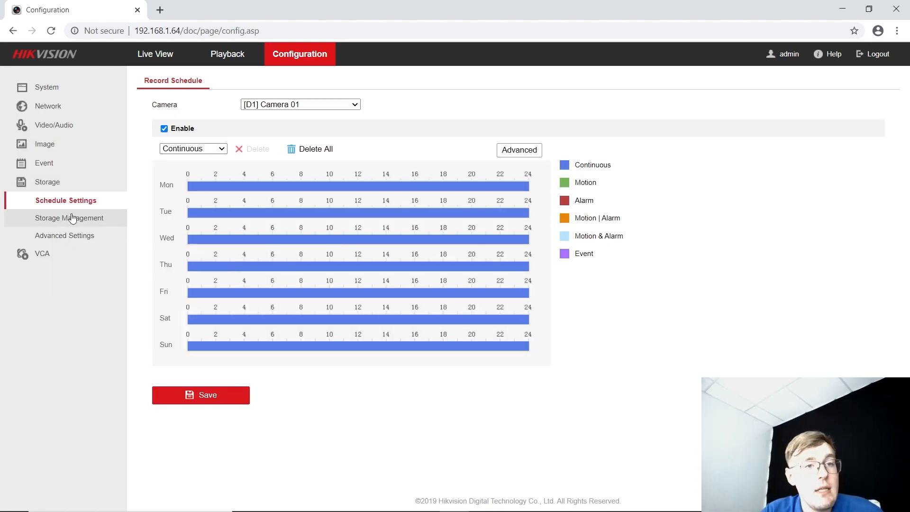
left_click(72, 217)
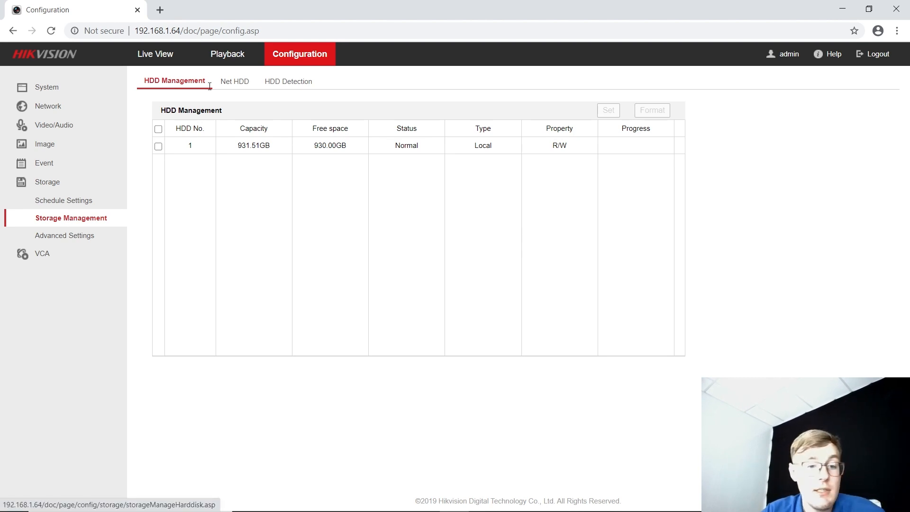
left_click(158, 128)
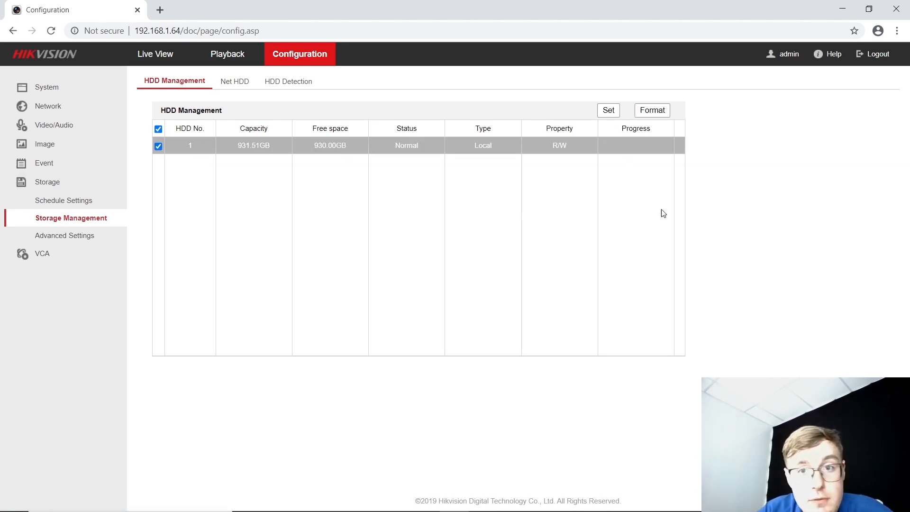
mouse_move(477, 325)
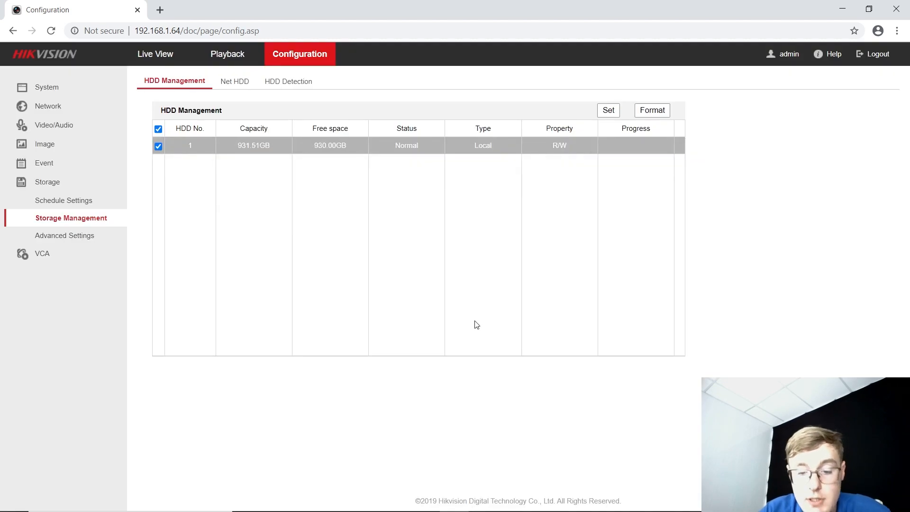
left_click(652, 111)
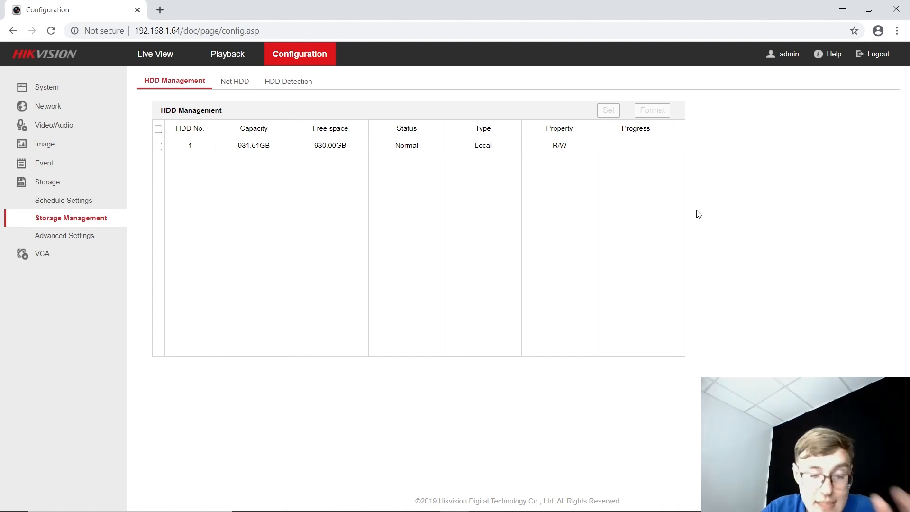
left_click(63, 200)
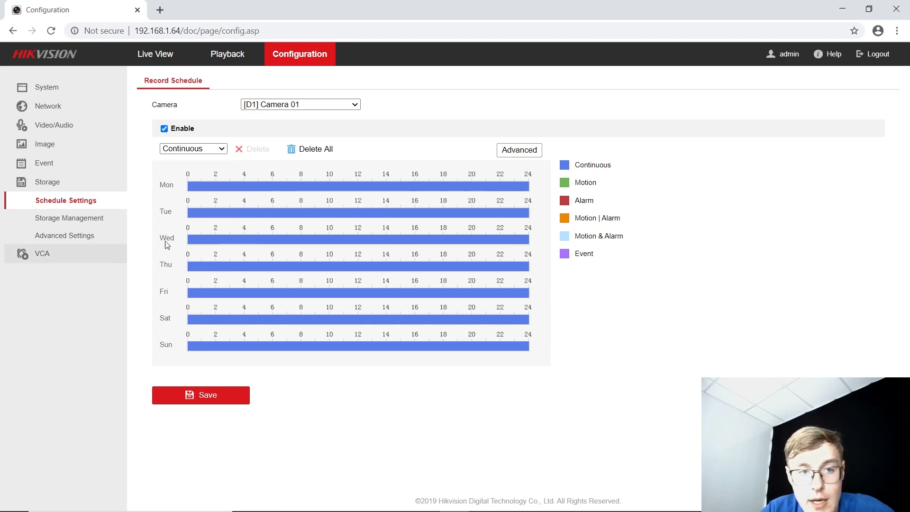
Clear the schedule, draw Monday's Continuous bar until 24:00, and copy it to all days.
left_click(193, 148)
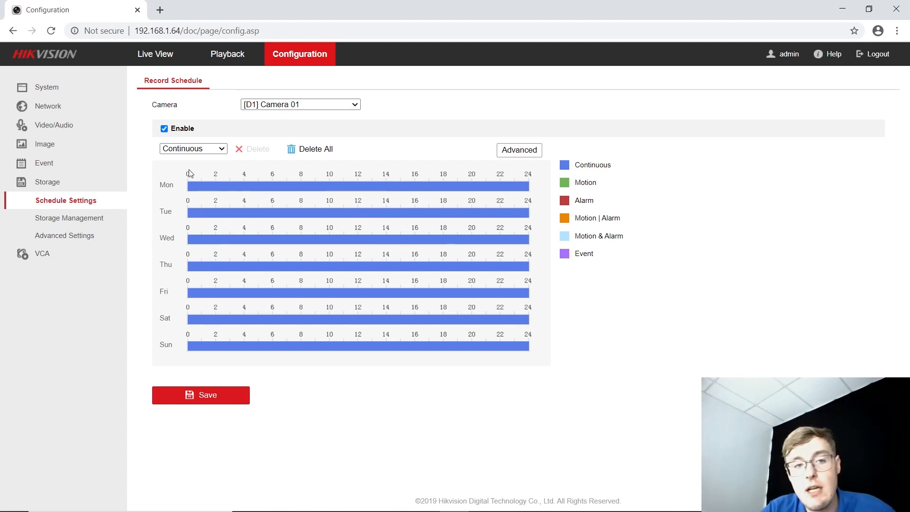
mouse_move(367, 406)
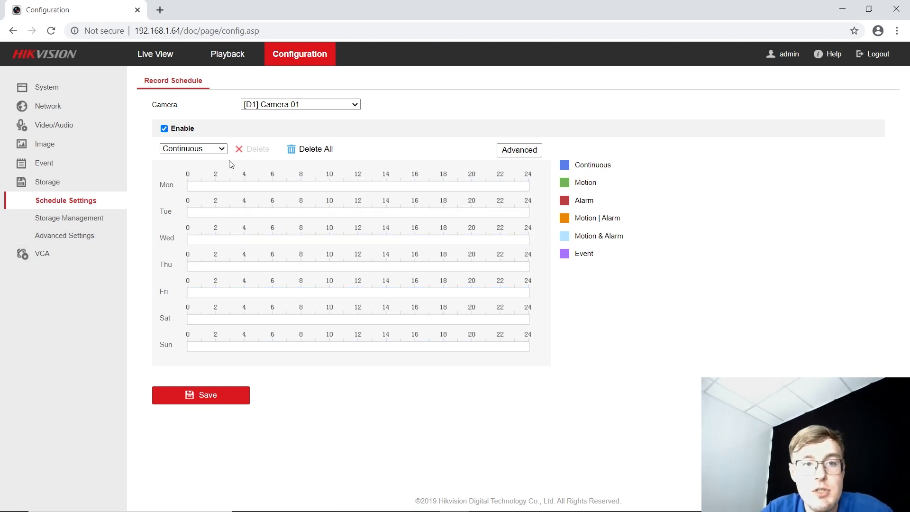
left_click_drag(197, 185, 528, 185)
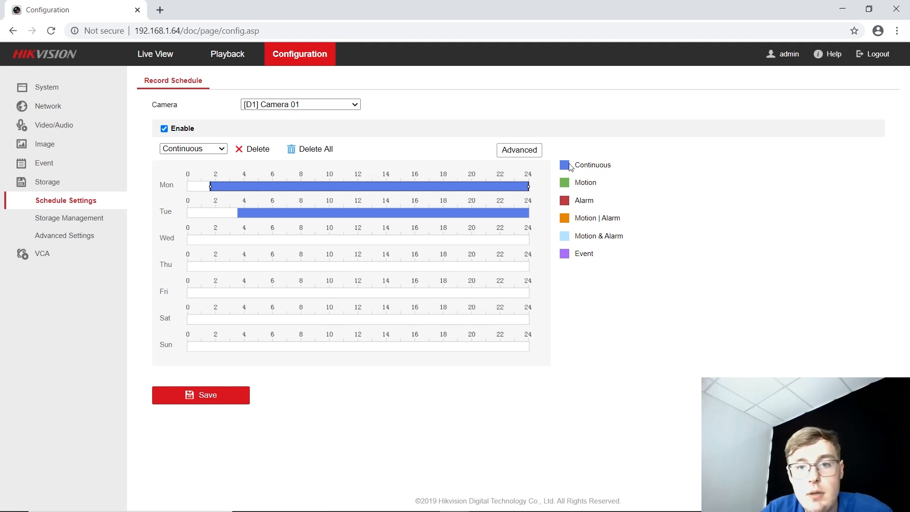
left_click(518, 150)
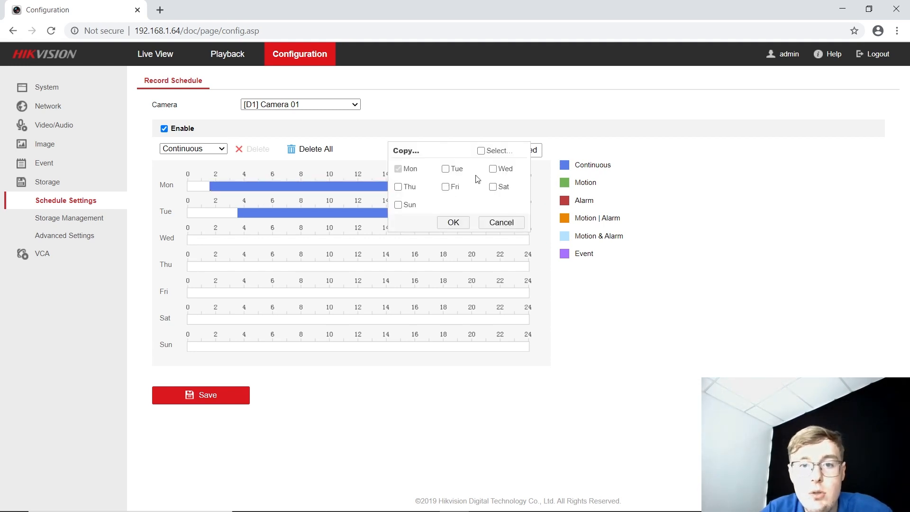
left_click(453, 223)
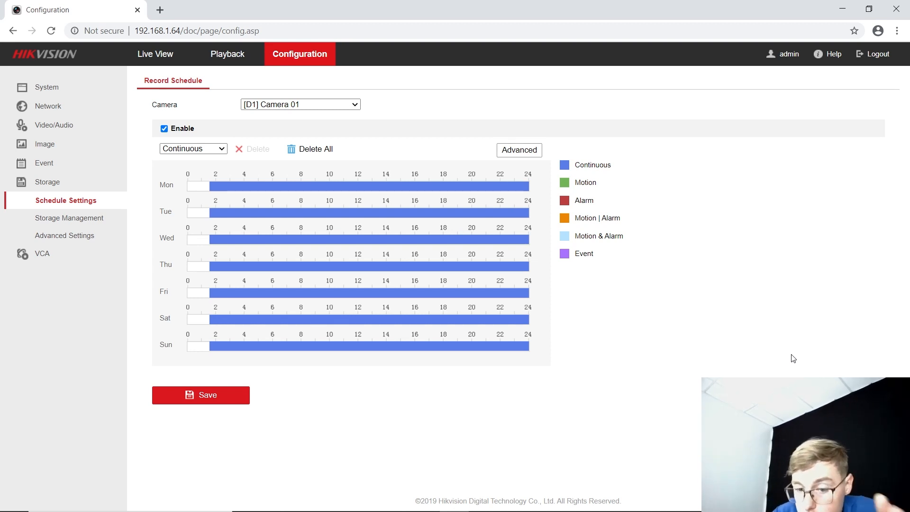
mouse_move(790, 356)
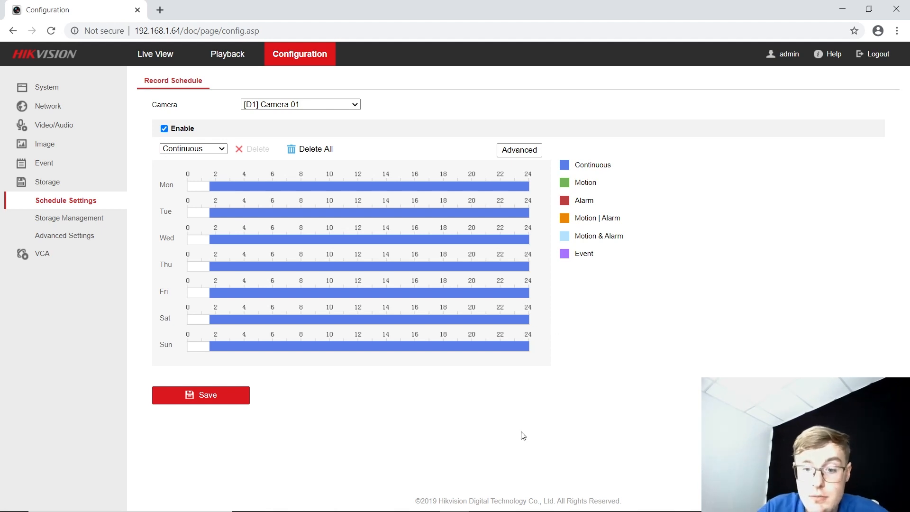
mouse_move(524, 422)
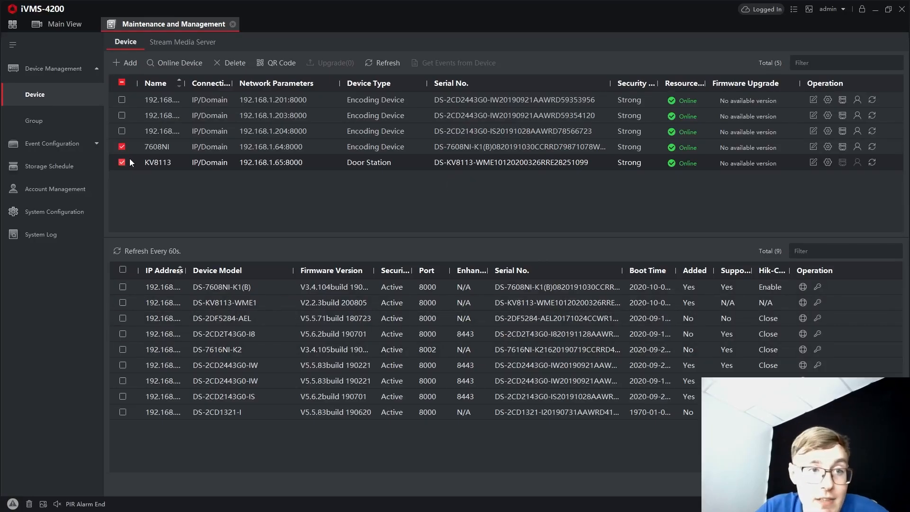
Switch on Enable Motion Detection under Event > Basic Event for KV8113 and save.
left_click(120, 147)
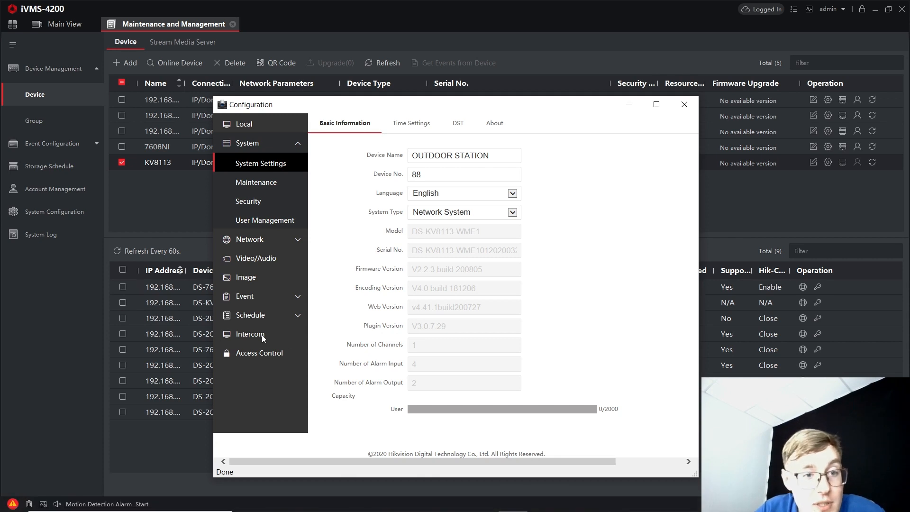
left_click(244, 219)
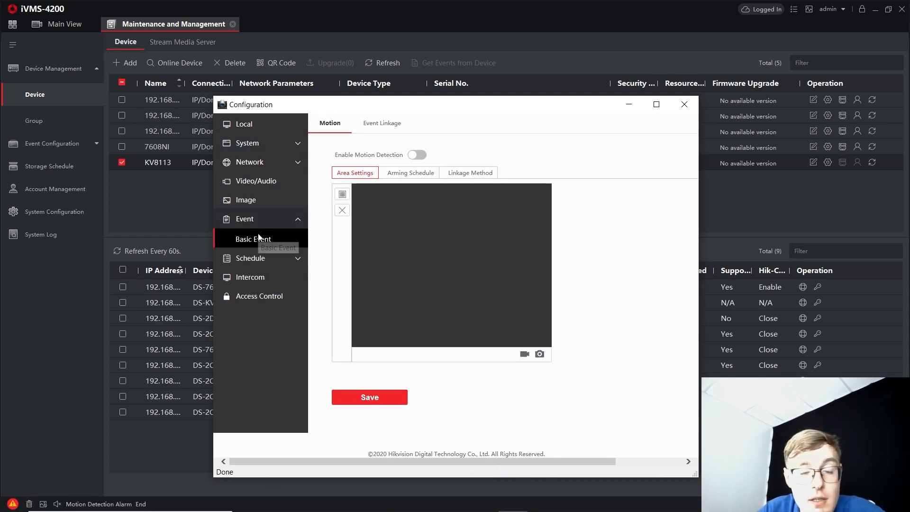
left_click(254, 238)
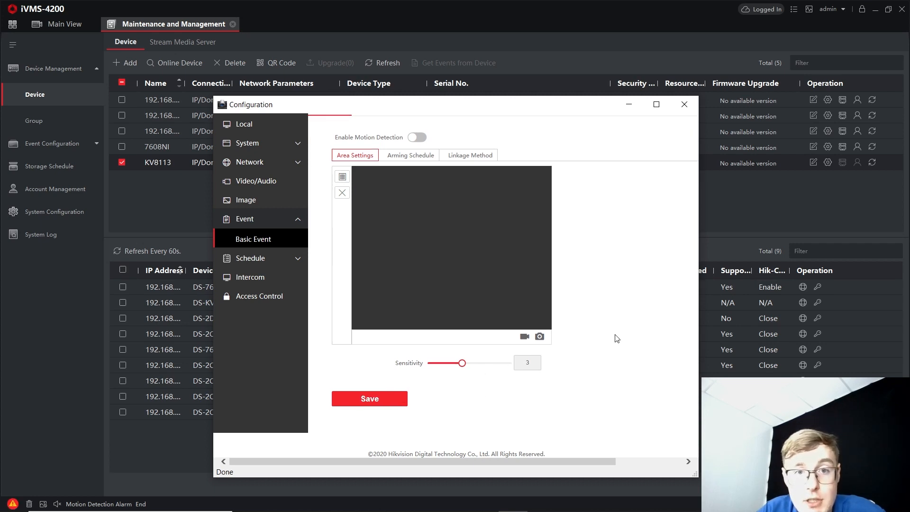
left_click(417, 137)
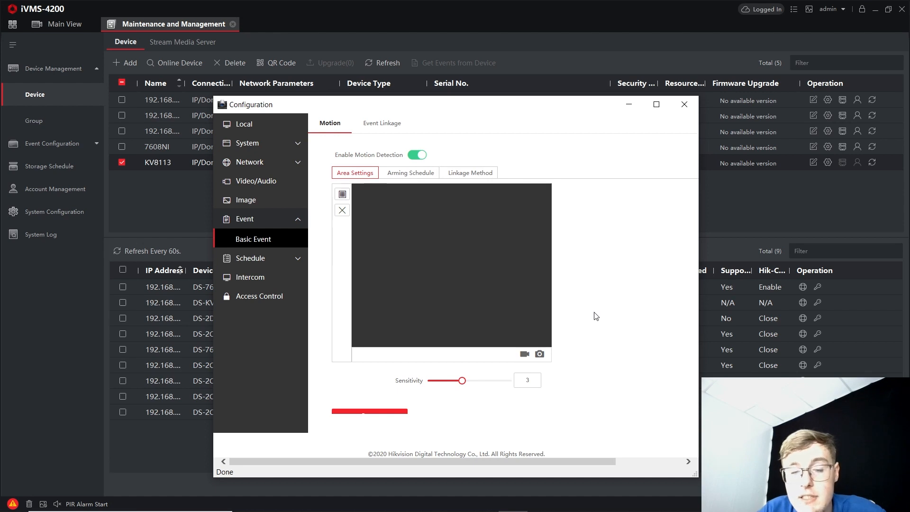
left_click(370, 414)
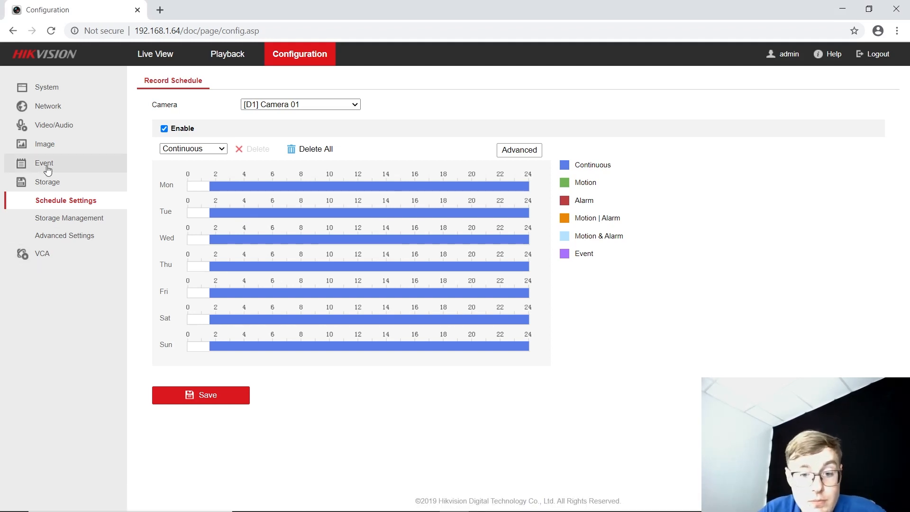
Toggle Camera 01's motion detection off and back on, keeping Camera 01 selected.
left_click(43, 164)
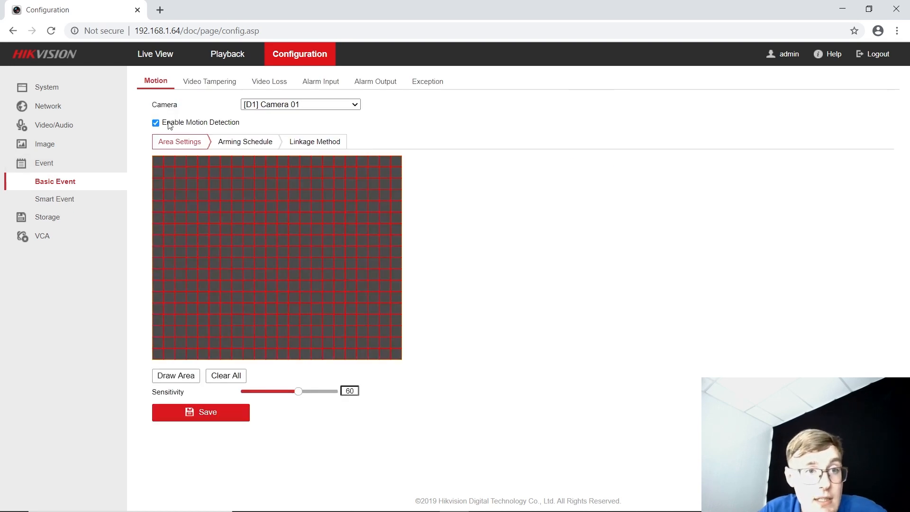
left_click(155, 123)
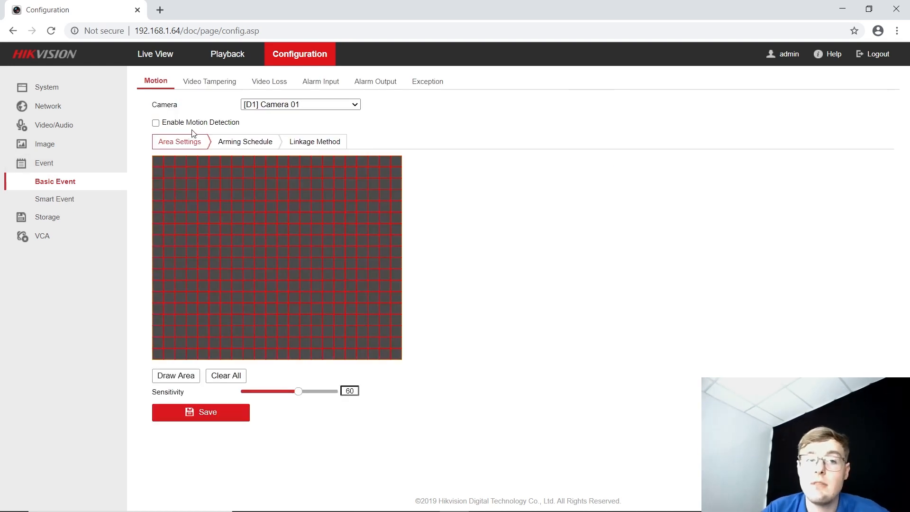
mouse_move(533, 324)
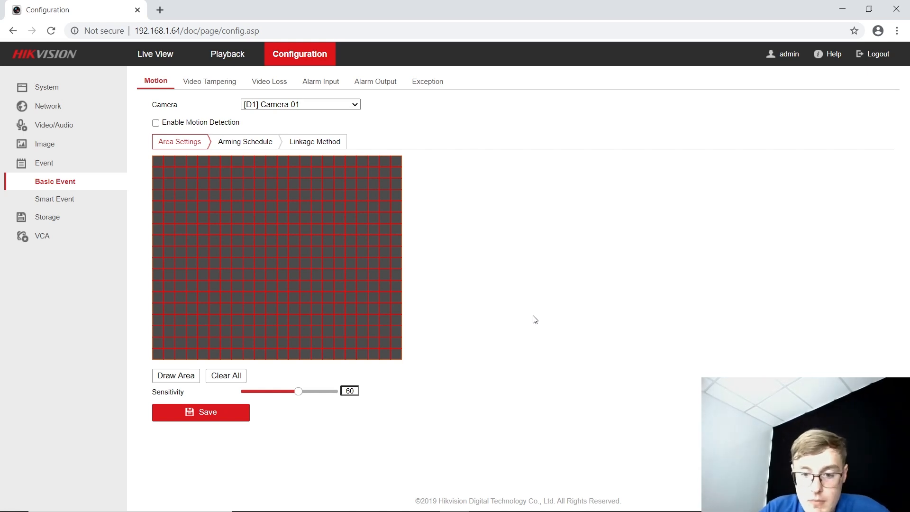
left_click(155, 122)
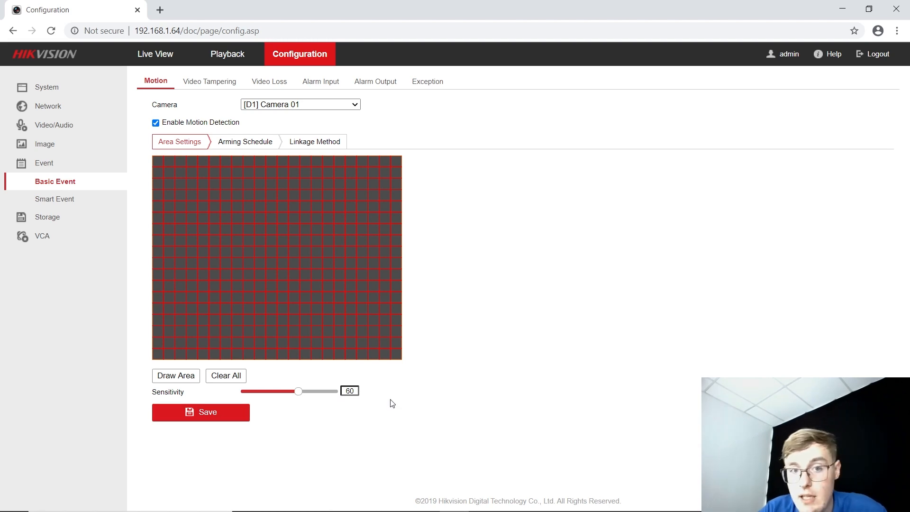
left_click(301, 105)
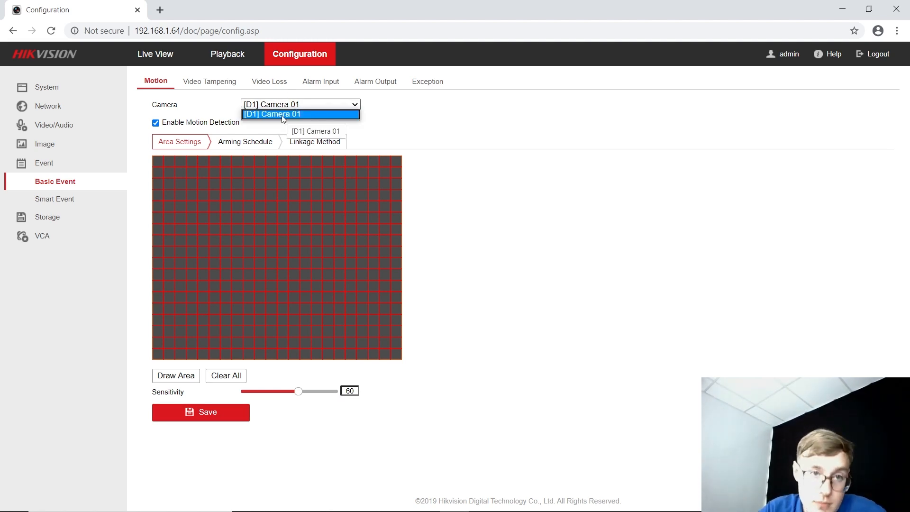
left_click(300, 113)
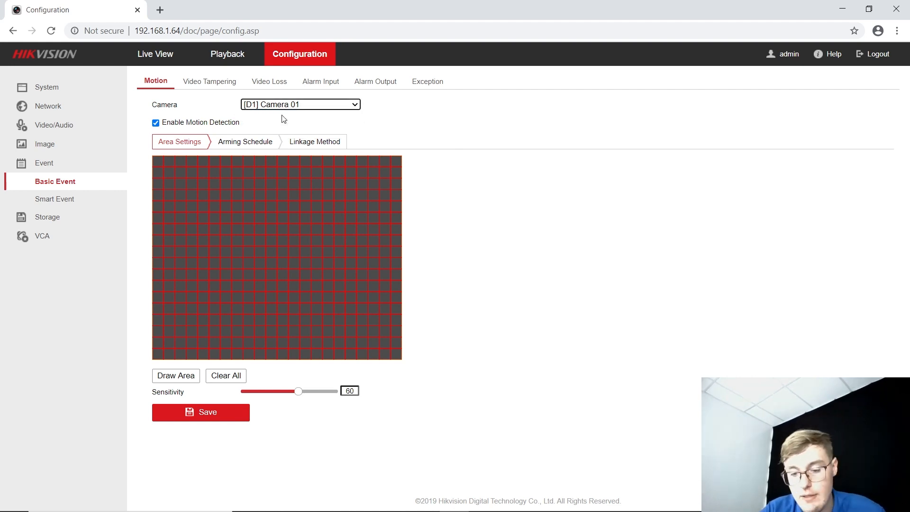
mouse_move(56, 217)
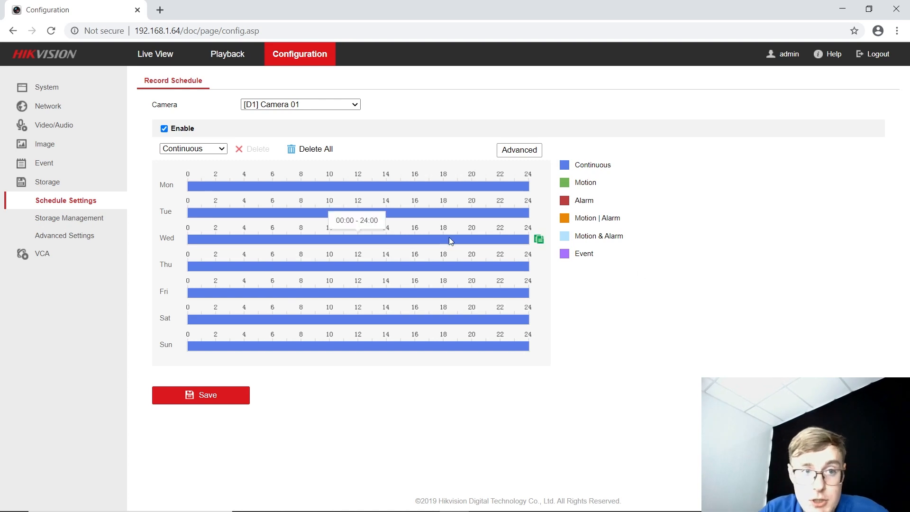
Choose Event recording, drag it across Monday 0–24, and use the copy icon.
left_click(193, 148)
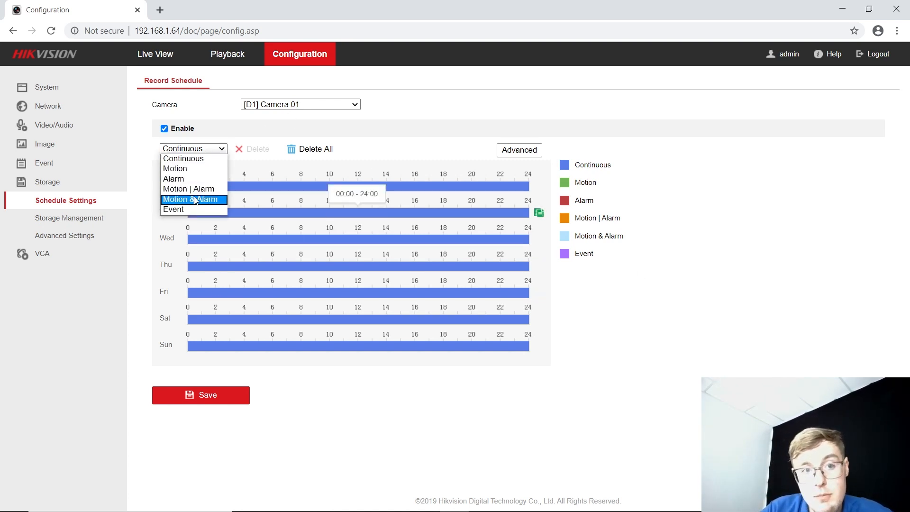
mouse_move(181, 209)
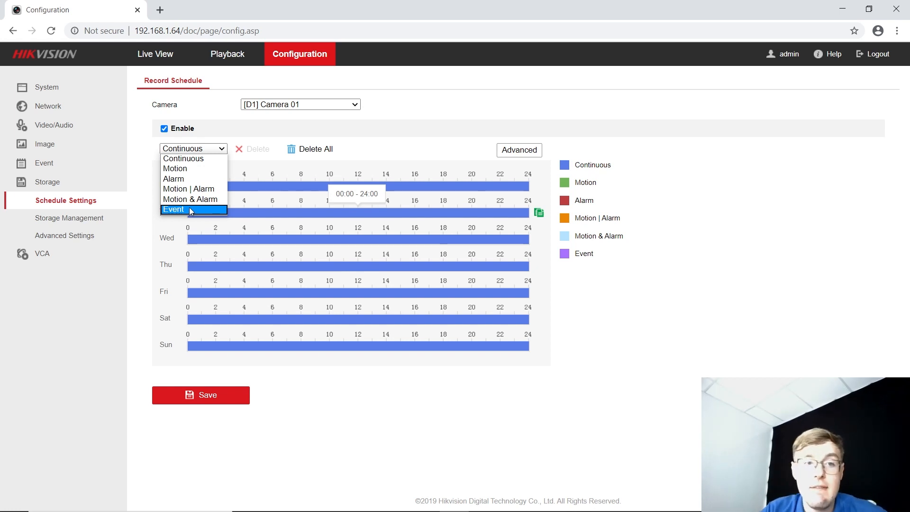
left_click(173, 210)
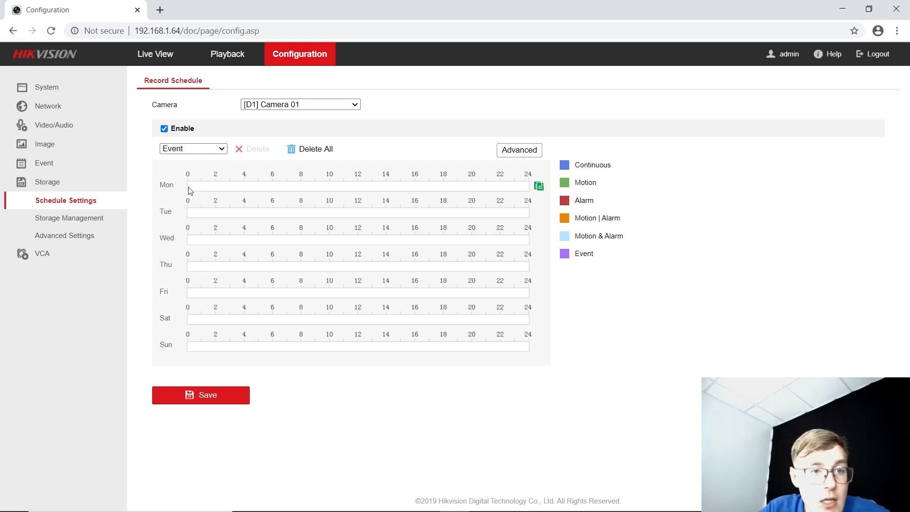
left_click_drag(189, 186, 529, 186)
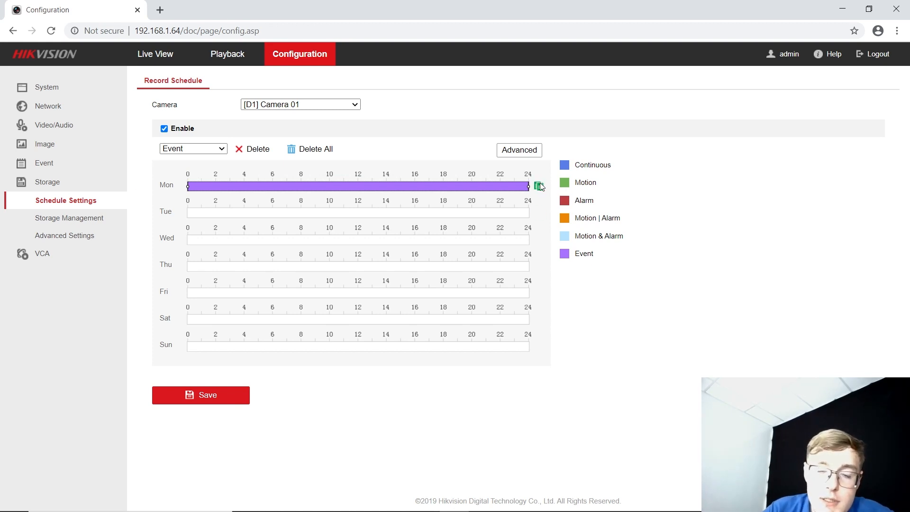
left_click(537, 185)
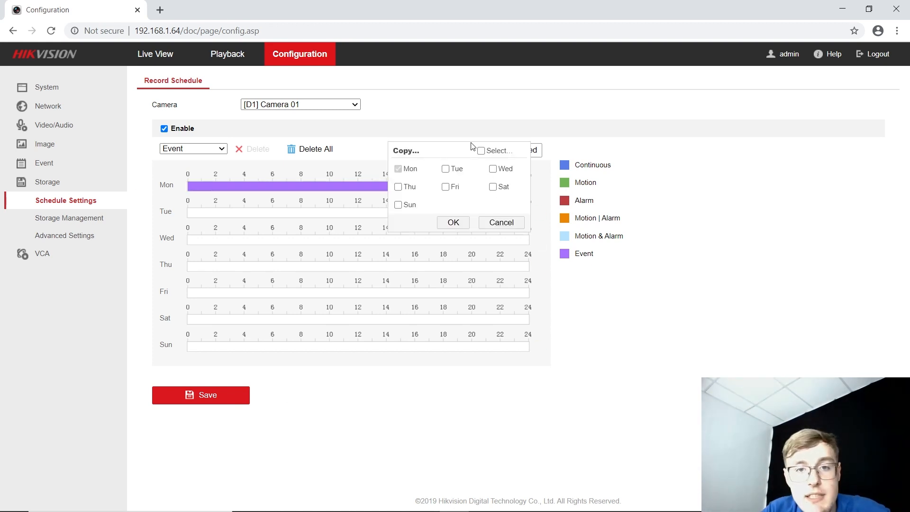
left_click(453, 223)
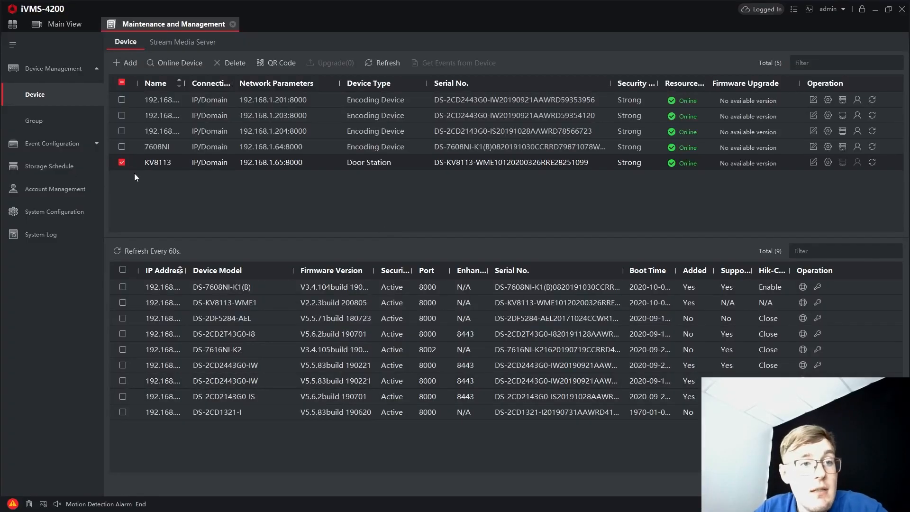
Open Remote Playback from the module menu, then return to Maintenance and Management.
left_click(12, 23)
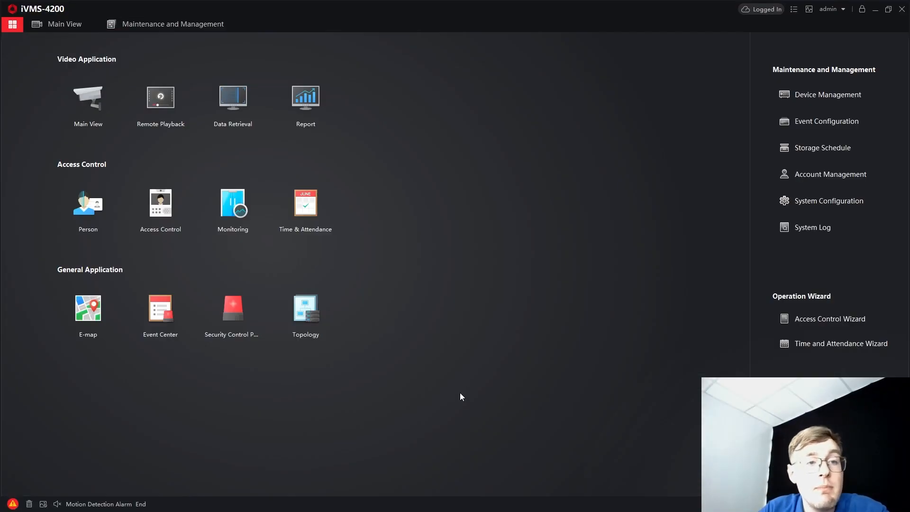
mouse_move(521, 216)
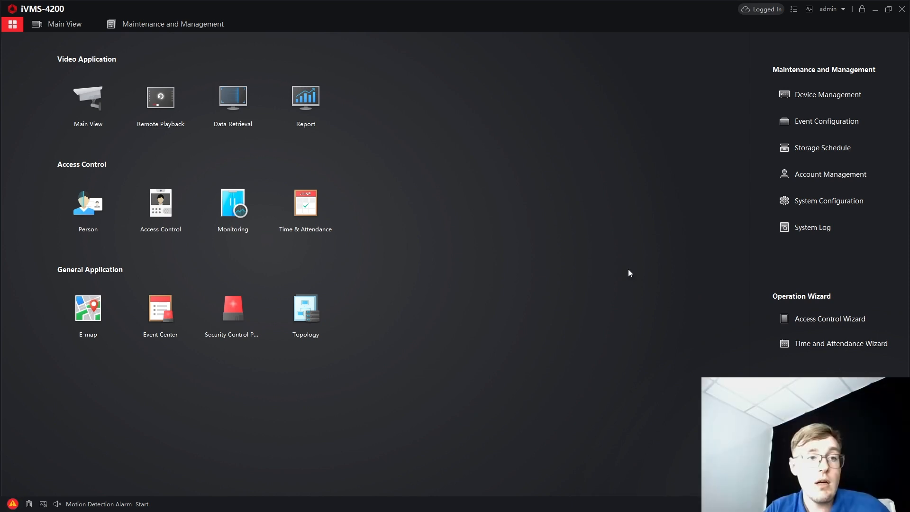
left_click(161, 97)
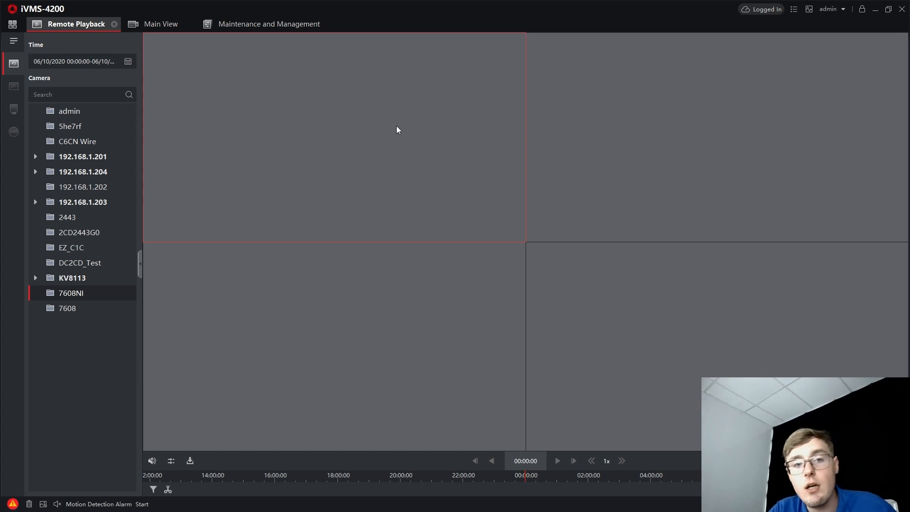
left_click(269, 24)
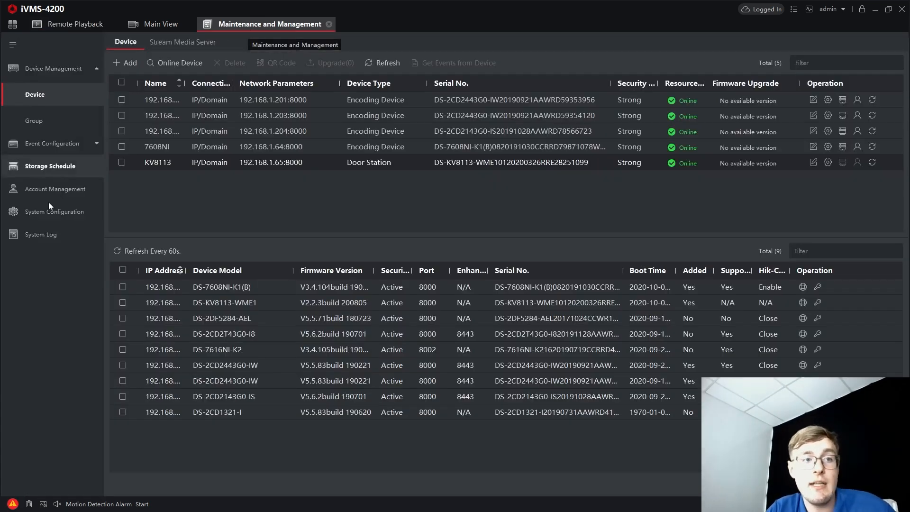
Import IP Camera1 from the 7608NI's encoding channels into the 7608NI group, then show Main View.
left_click(34, 120)
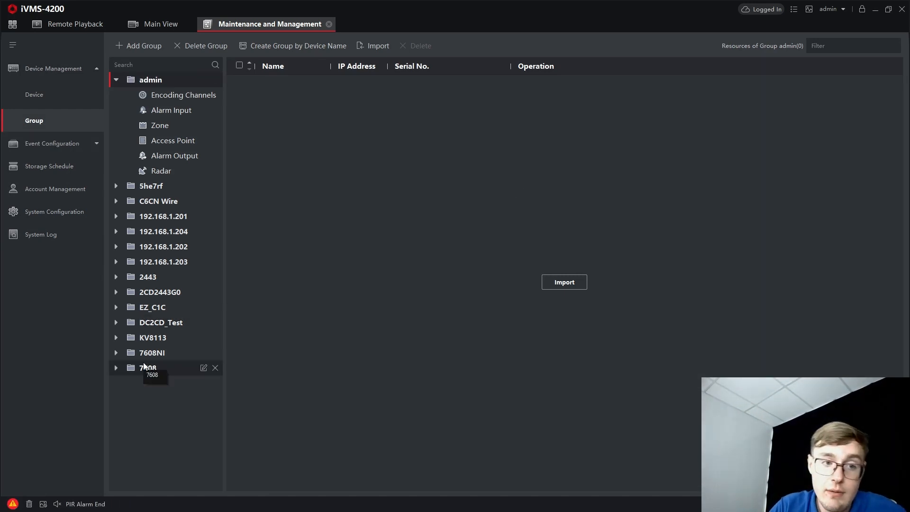
left_click(116, 352)
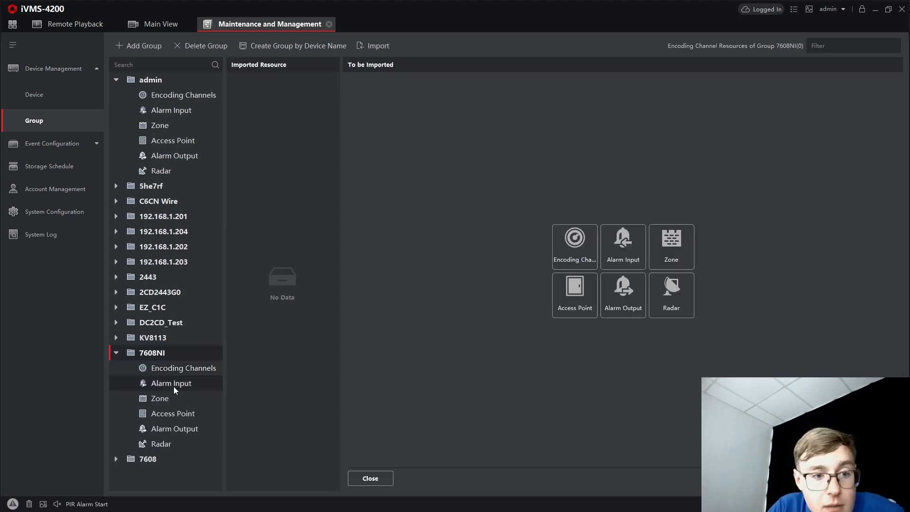
left_click(183, 368)
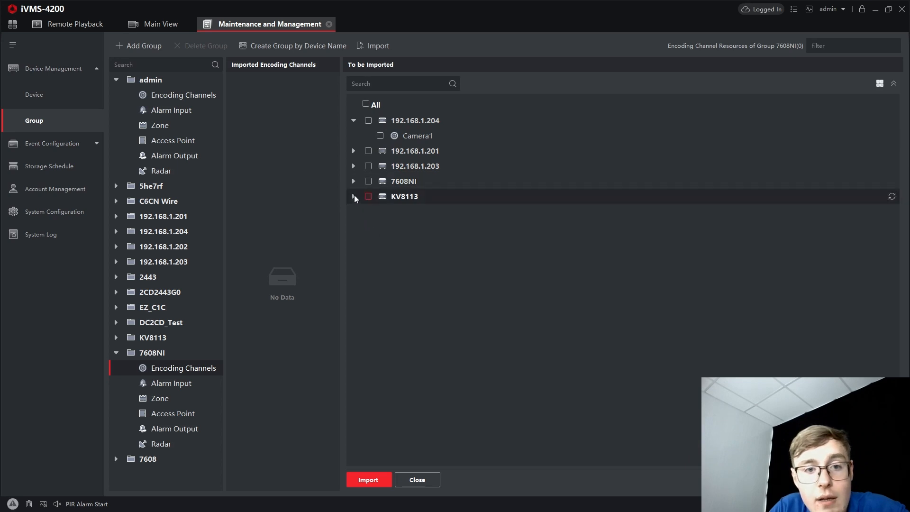
left_click(353, 180)
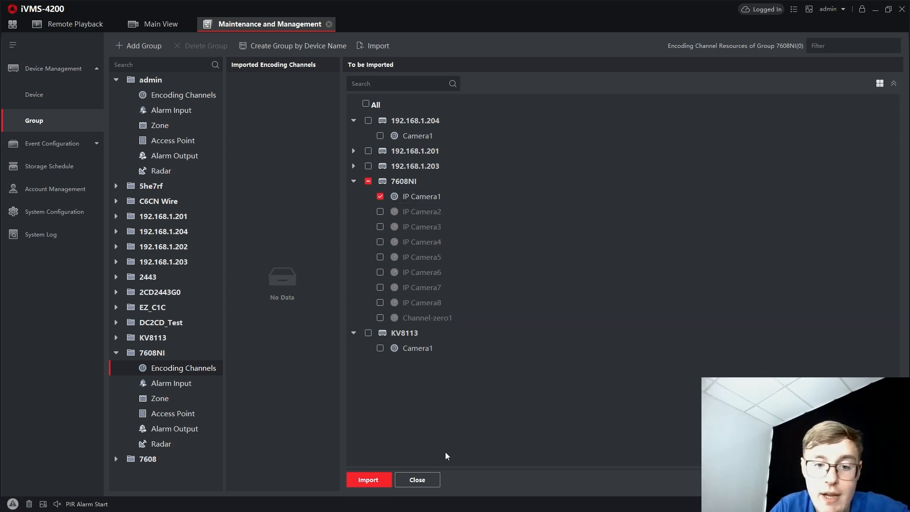
left_click(368, 479)
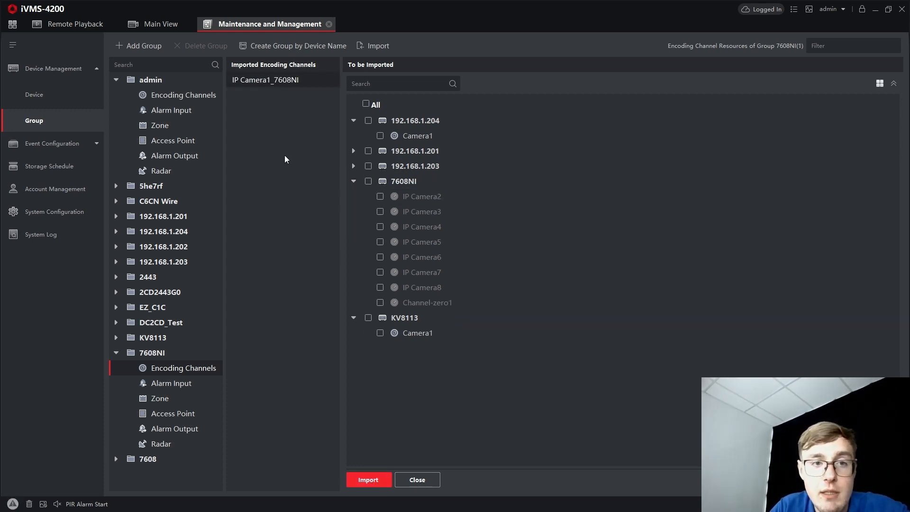
mouse_move(298, 241)
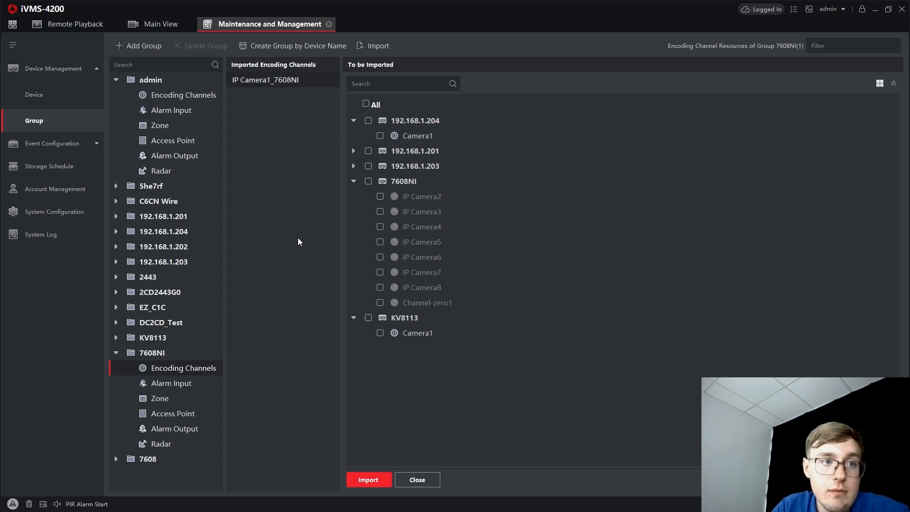
left_click(161, 23)
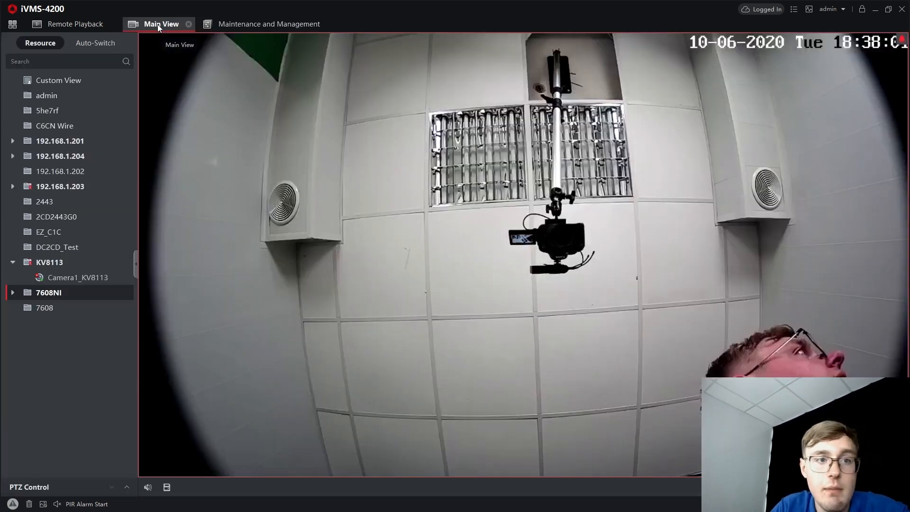
Expand 7608NI in iVMS-4200's resource tree and start live view of IP Camera1_7608NI.
left_click(45, 308)
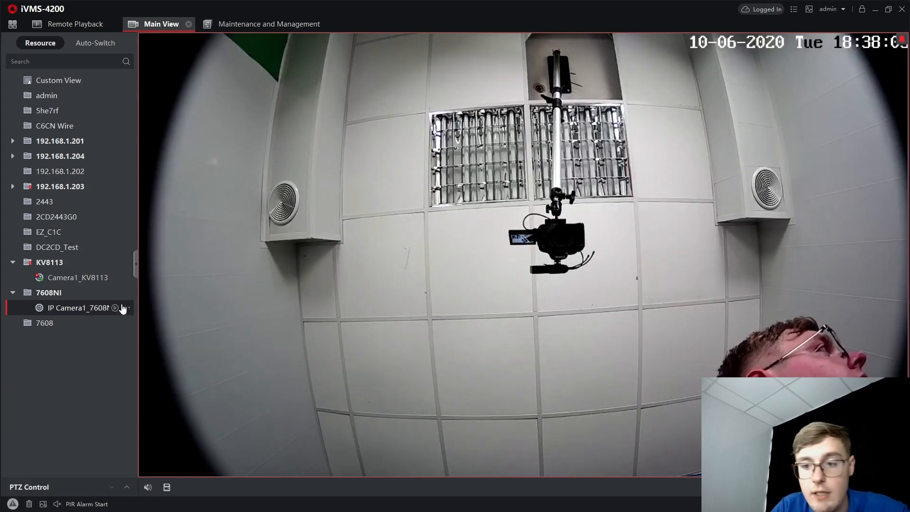
left_click(74, 24)
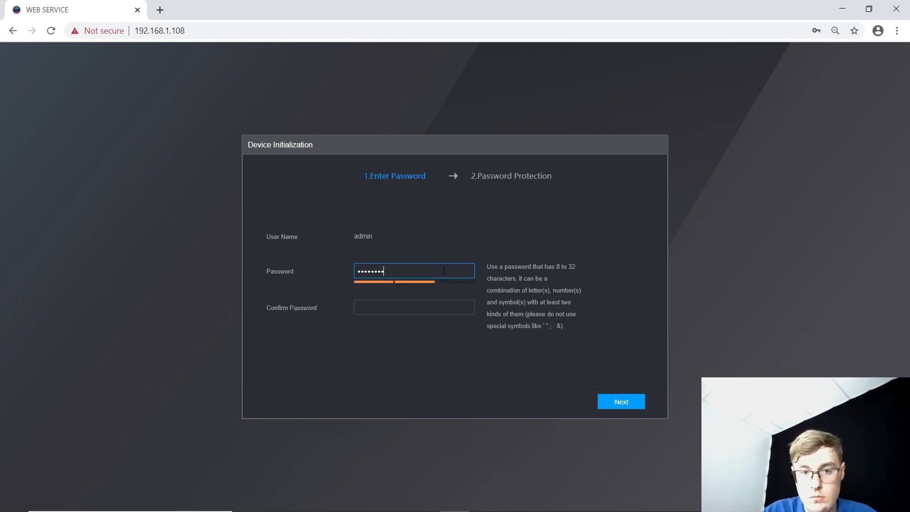
Initialize the 192.168.1.110 door station with an admin password and recovery email, then open a blank tab.
left_click(621, 401)
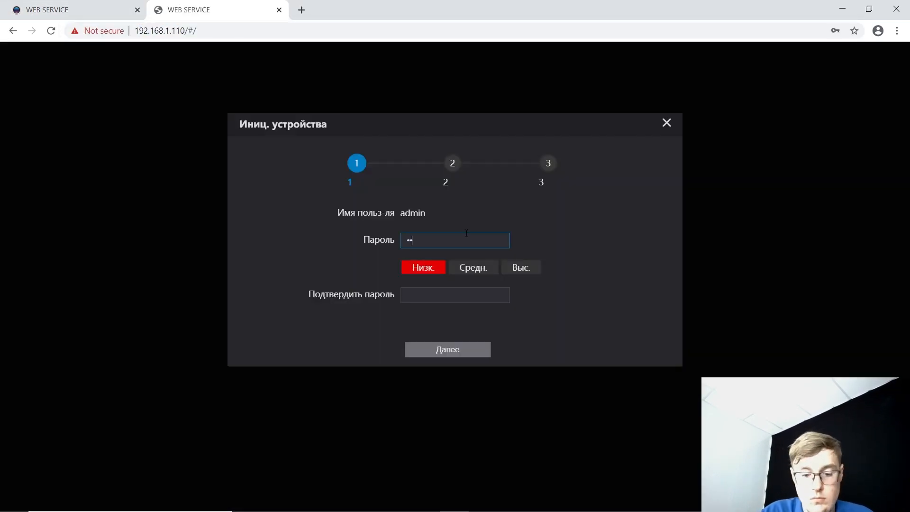
left_click(448, 349)
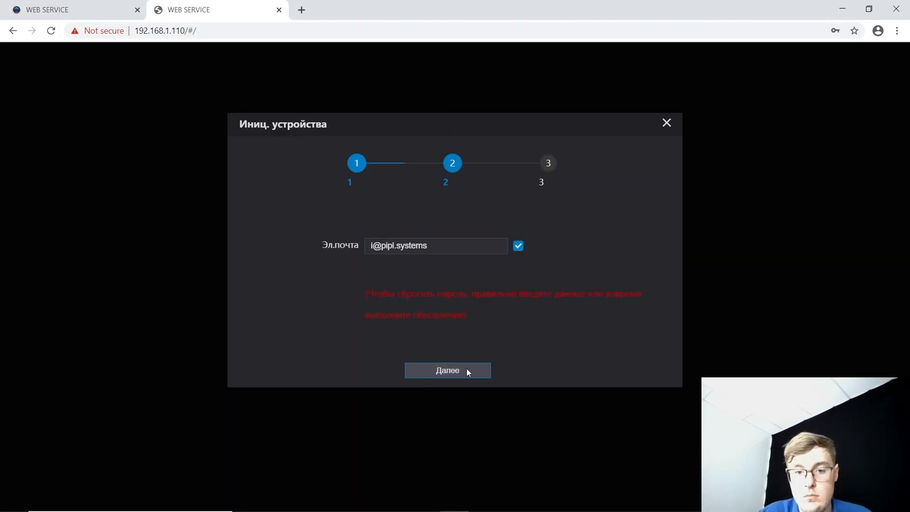
left_click(448, 371)
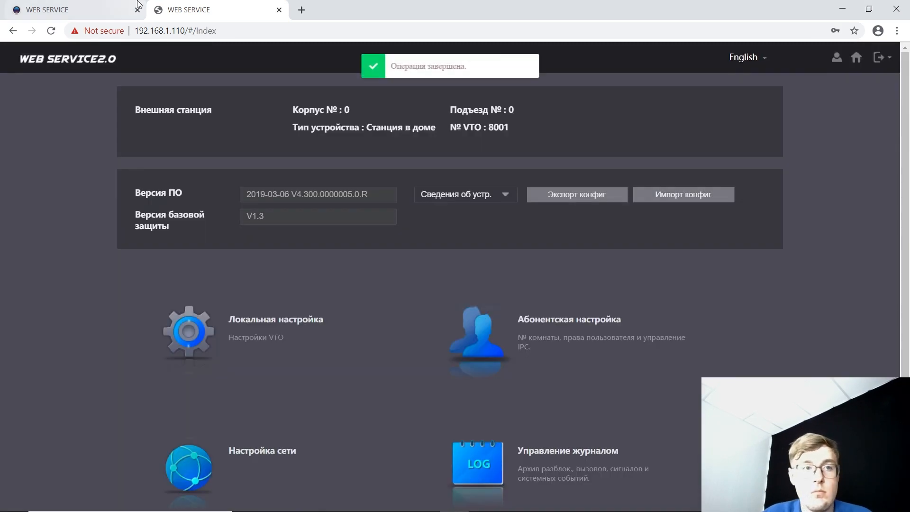
left_click(64, 9)
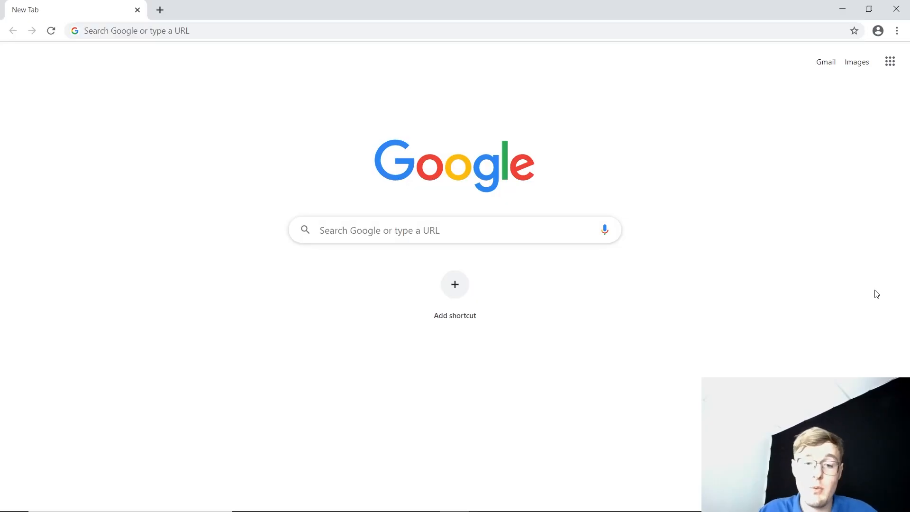
Finish the door station's password and email setup, then log in as admin at 192.168.1.108.
left_click(233, 31)
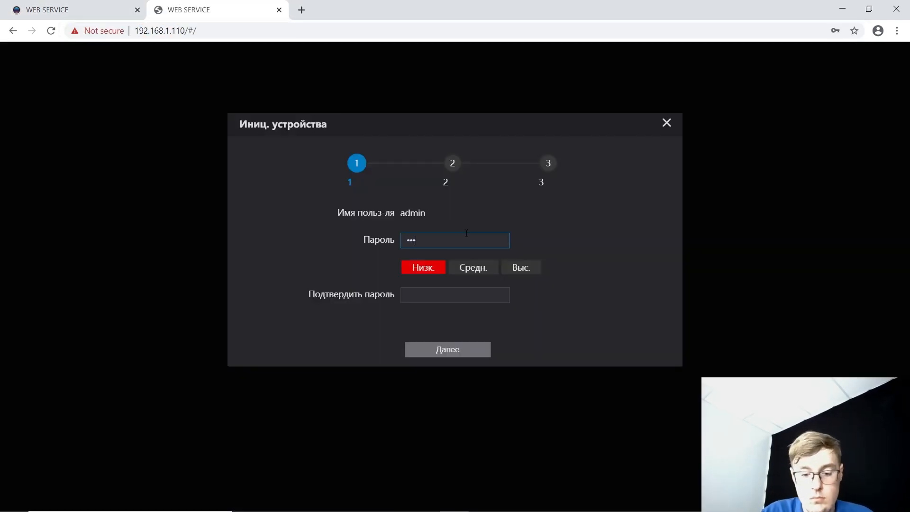
left_click(448, 349)
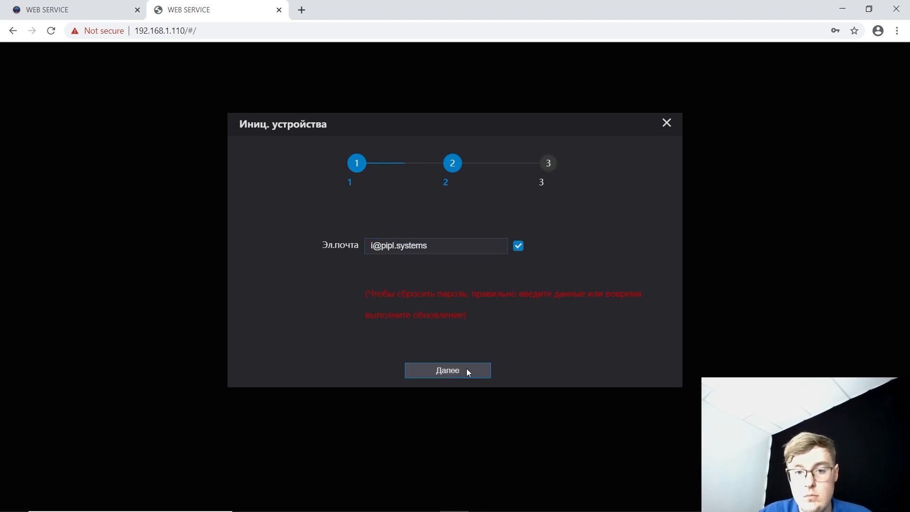
left_click(447, 370)
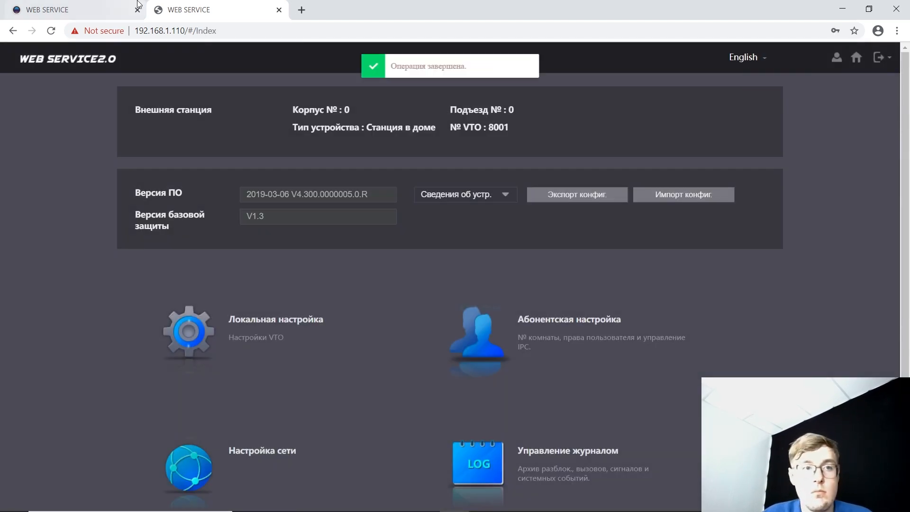
left_click(882, 57)
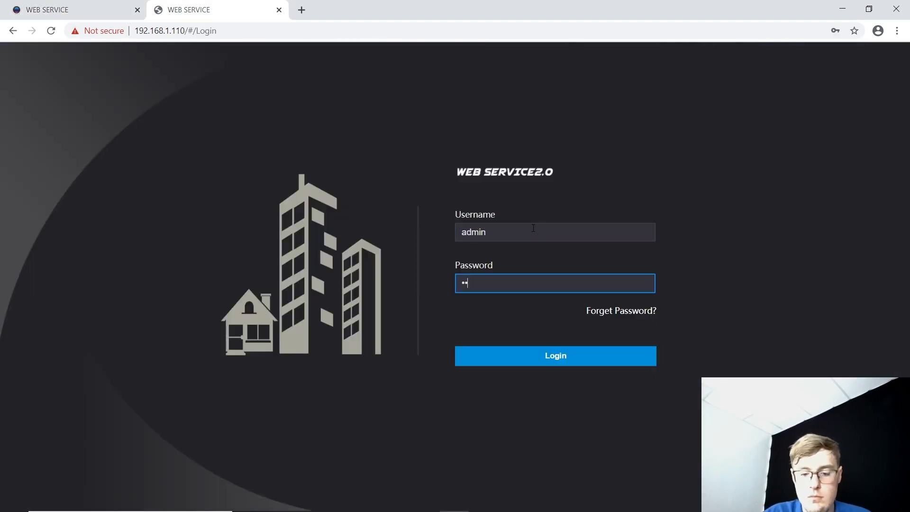
left_click(555, 356)
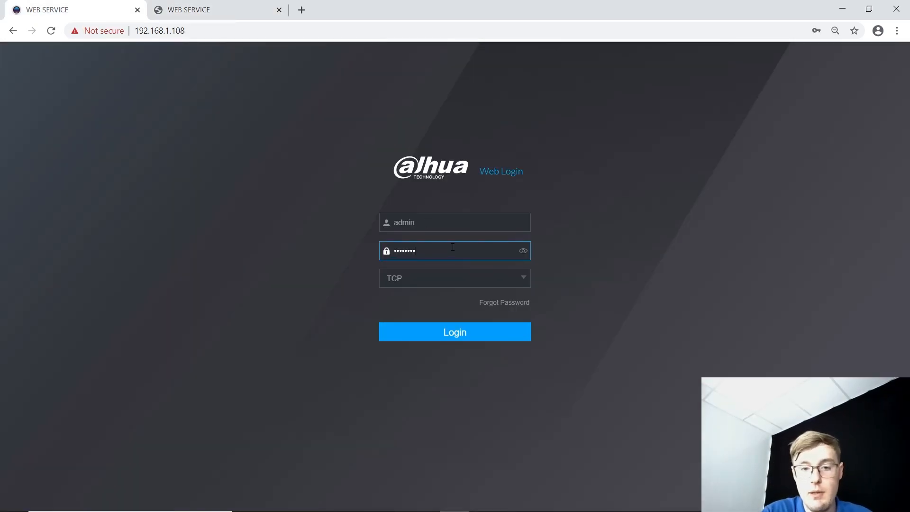
Set XVR channels 9–12 to IP channel type and accept the intelligent-functions warning.
left_click(455, 331)
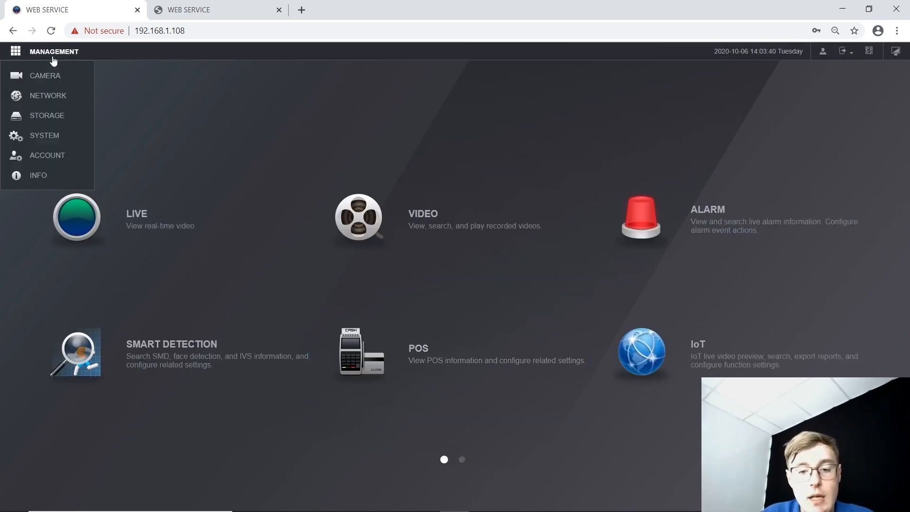
left_click(44, 76)
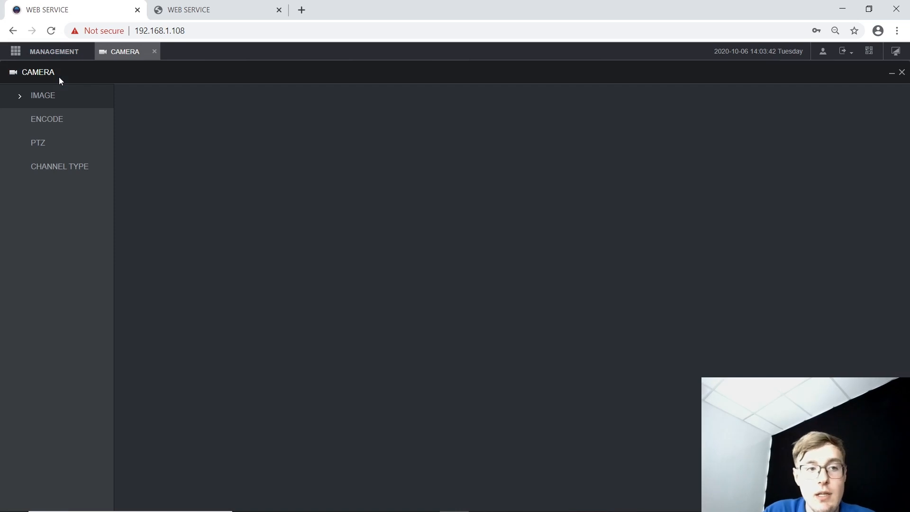
left_click(42, 95)
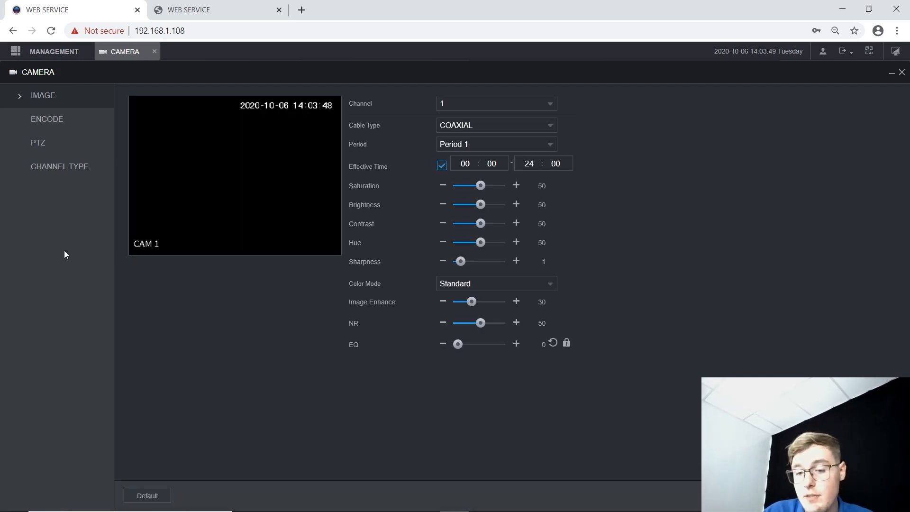
left_click(59, 166)
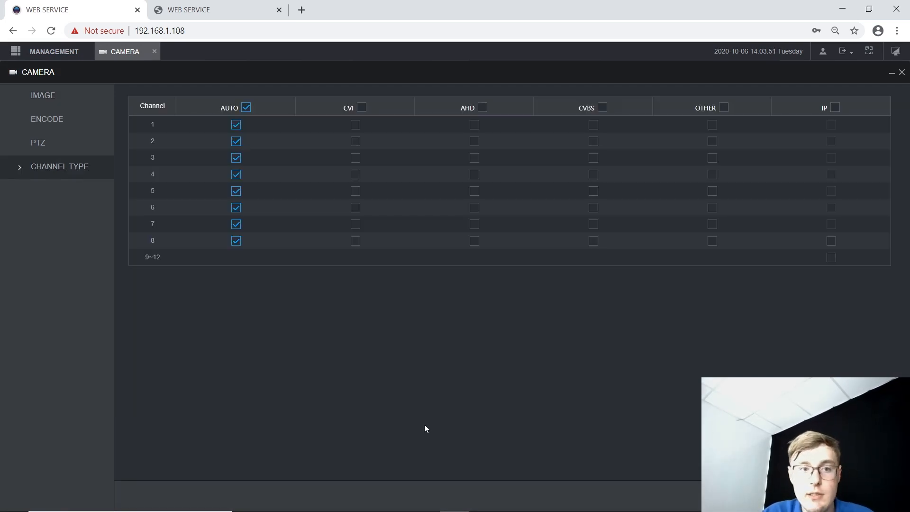
mouse_move(248, 351)
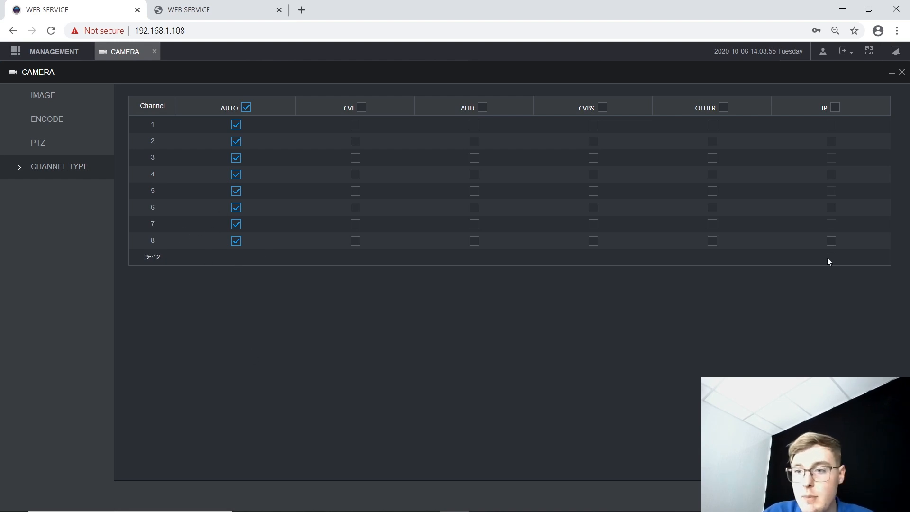
left_click(831, 257)
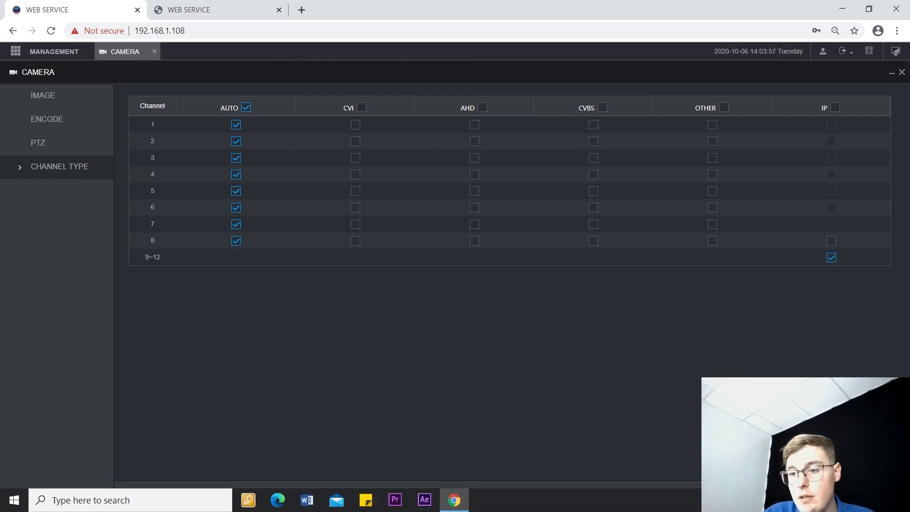
left_click(831, 257)
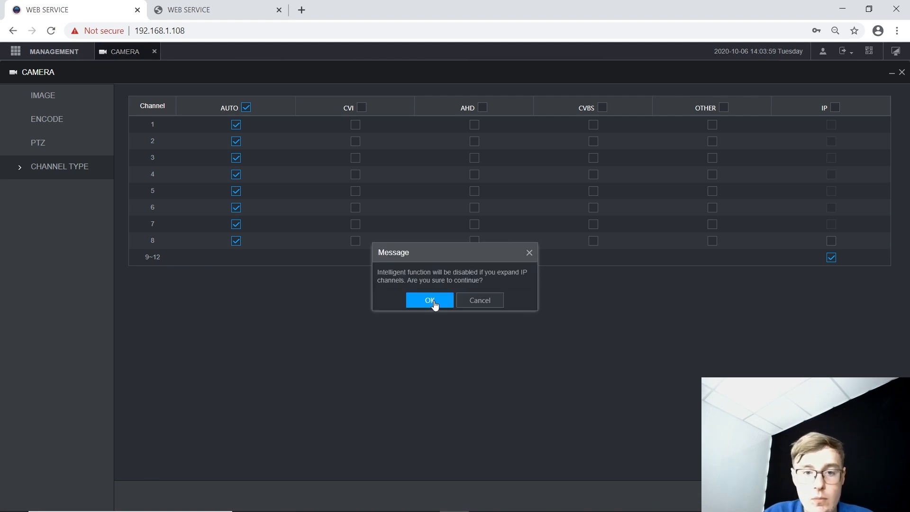
left_click(429, 300)
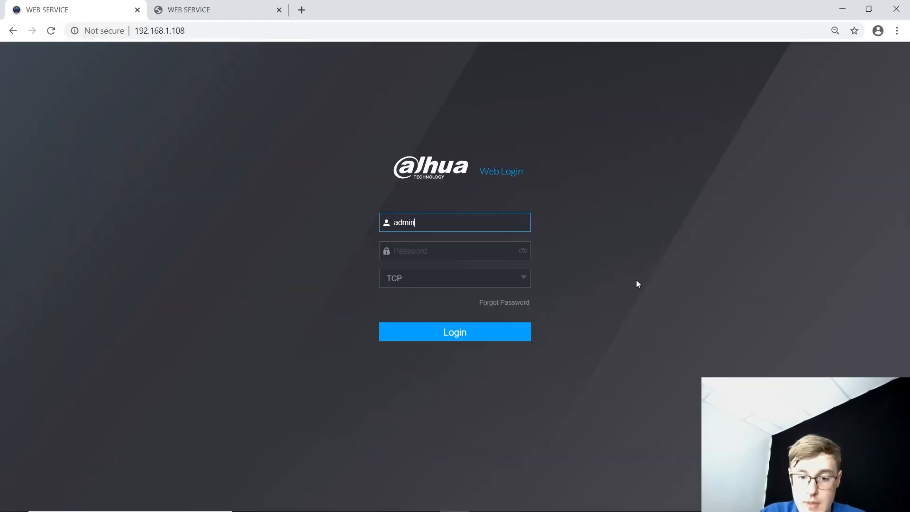
Sign back in to the XVR and go to Camera > Registration.
type("••••••")
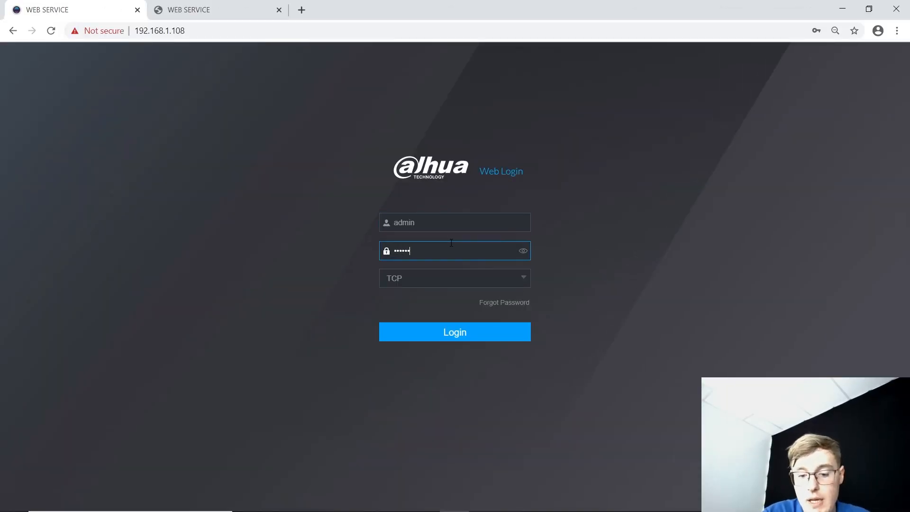
left_click(455, 332)
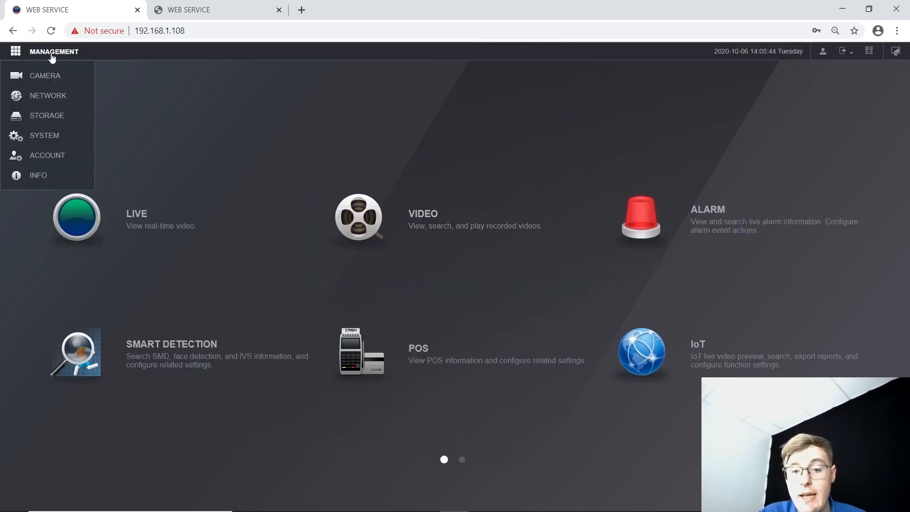
left_click(44, 75)
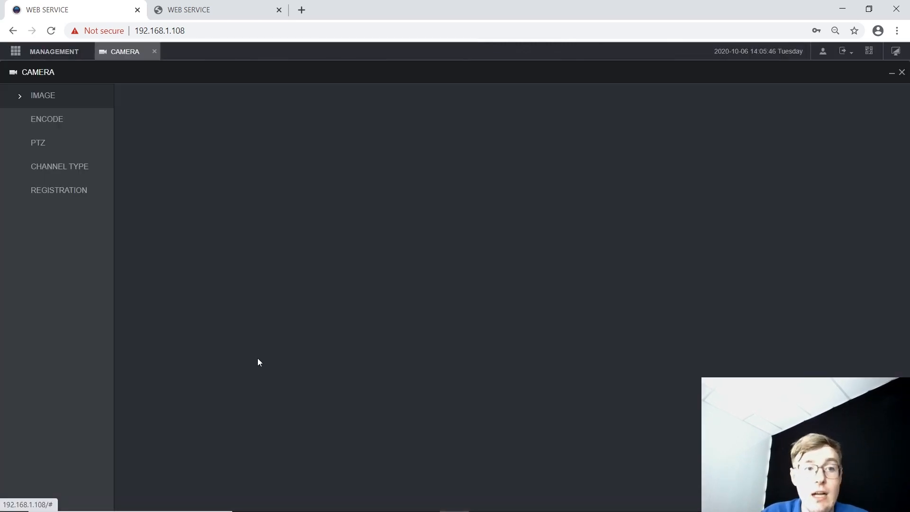
left_click(42, 95)
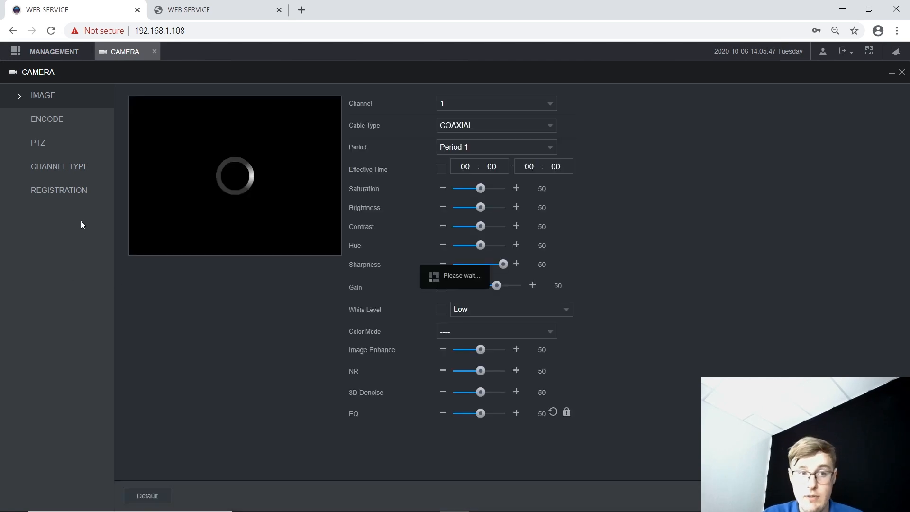
left_click(58, 190)
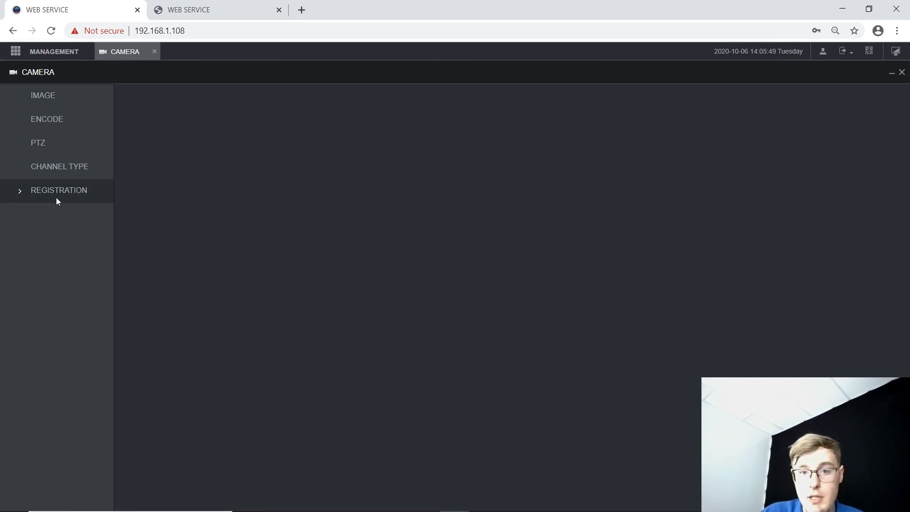
Manually add the VTO3221D door station at 192.168.1.110 as channel 9 and save.
left_click(58, 190)
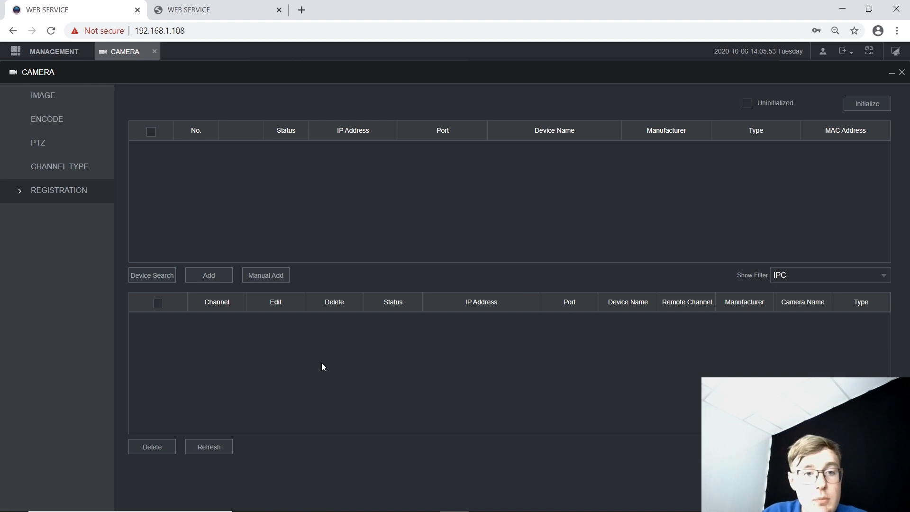
left_click(265, 274)
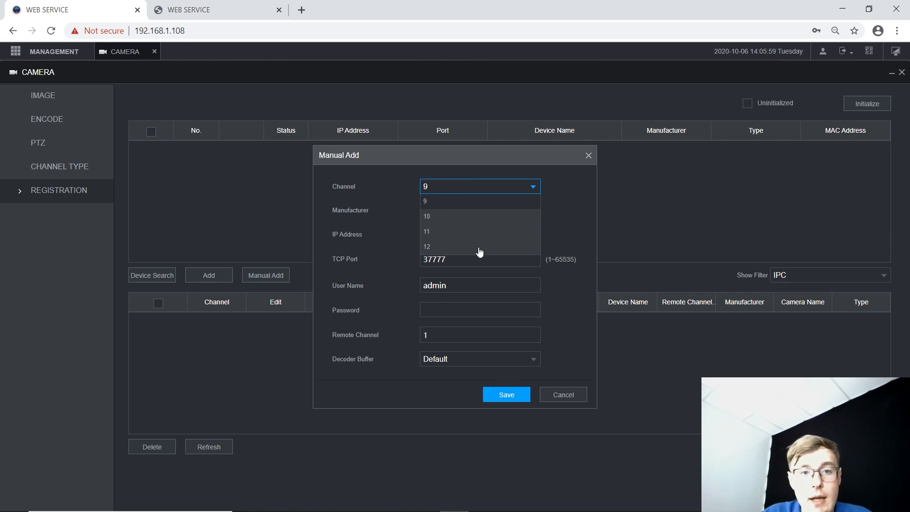
left_click(426, 201)
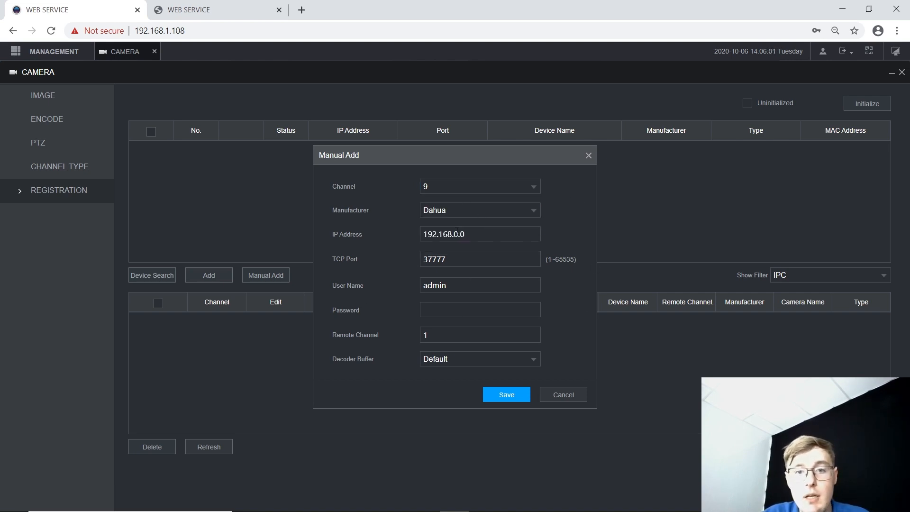
type("192.168.1.0")
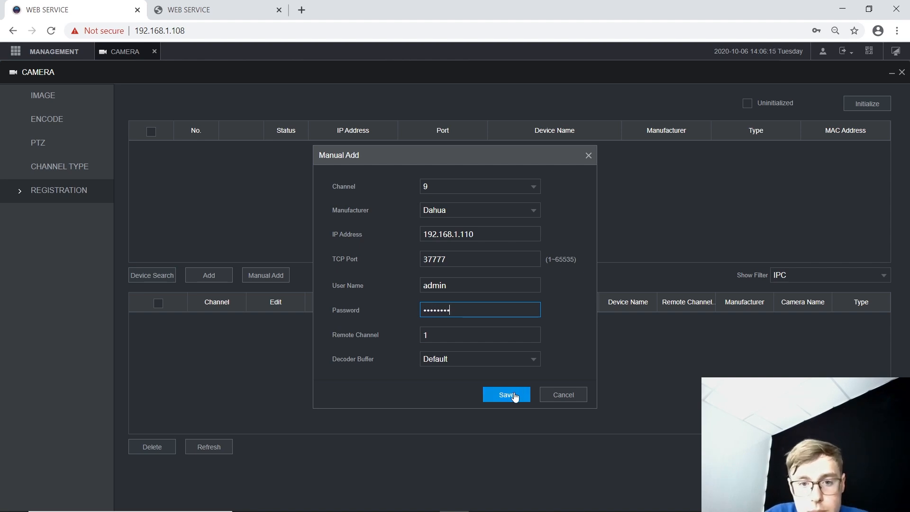
left_click(506, 394)
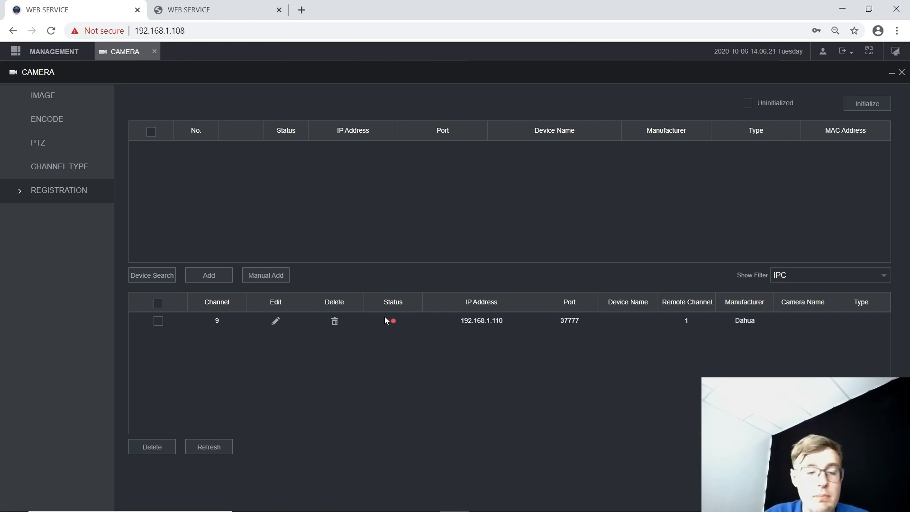
mouse_move(463, 333)
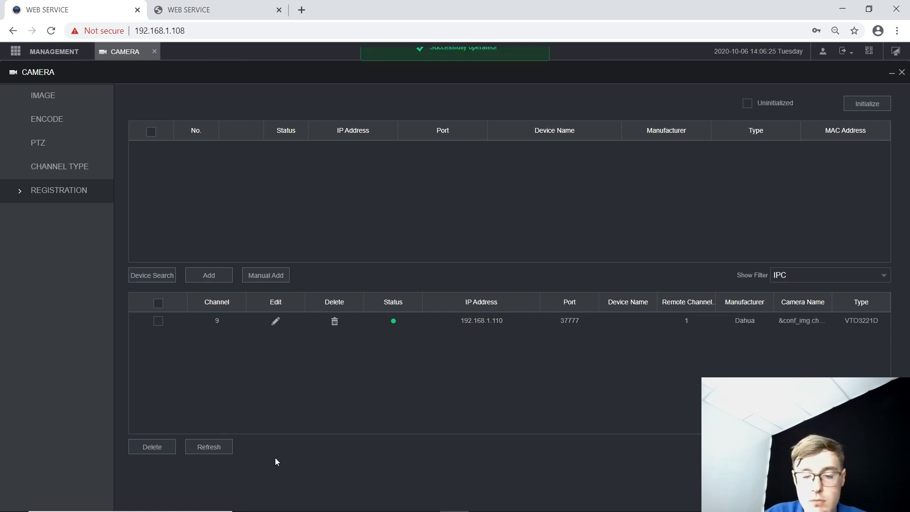
mouse_move(392, 362)
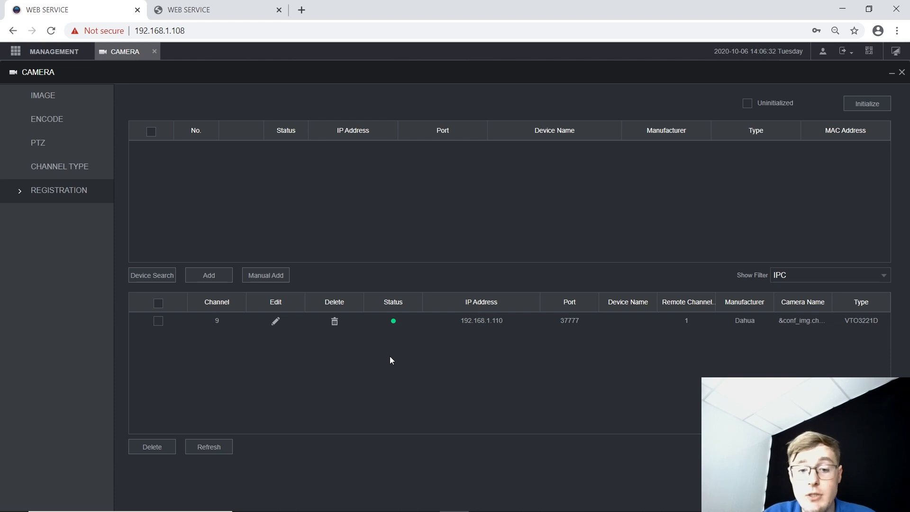
mouse_move(243, 422)
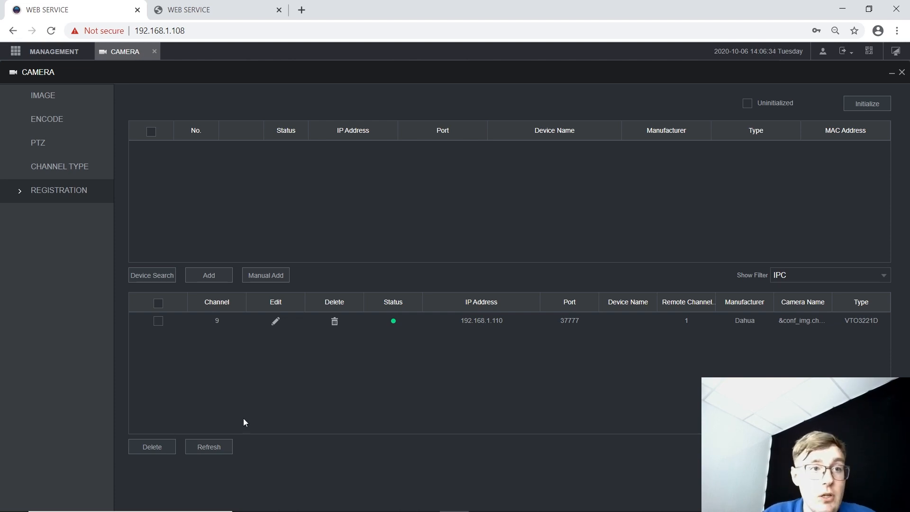
mouse_move(161, 54)
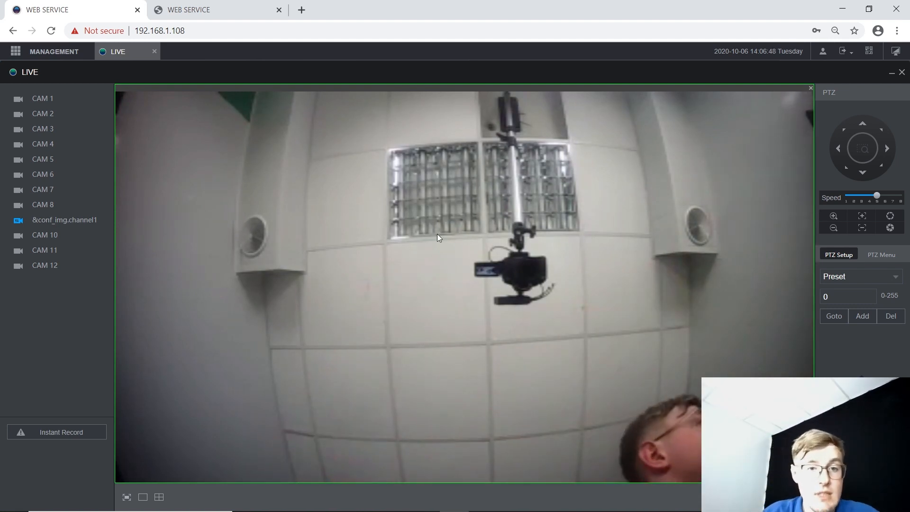
Show the door station's channel 9 feed in the 4-split live view layout.
left_click(158, 497)
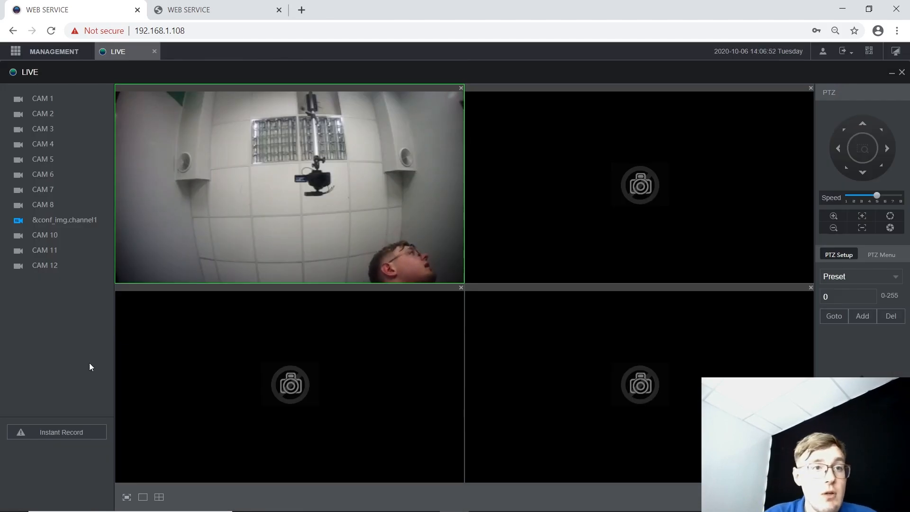
left_click(54, 52)
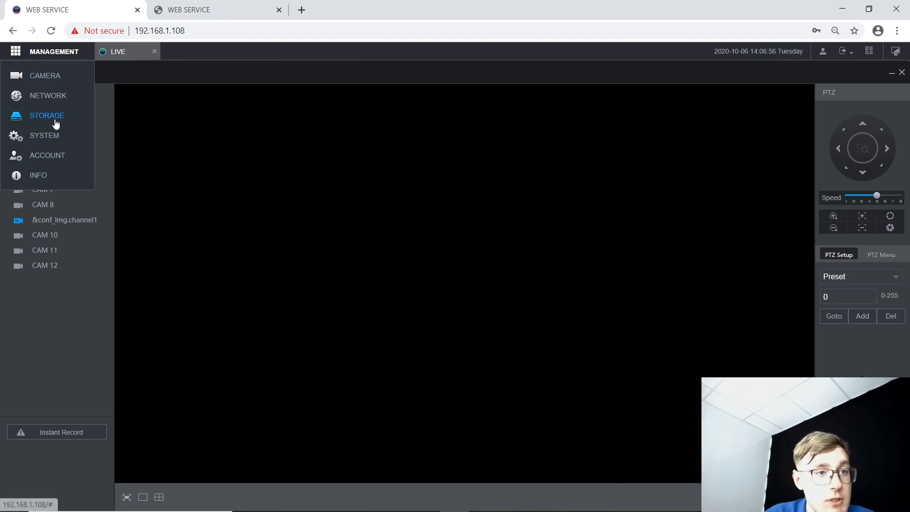
Confirm the 931 GB disk is normal, then display channel 9's all-day recording schedule.
left_click(47, 115)
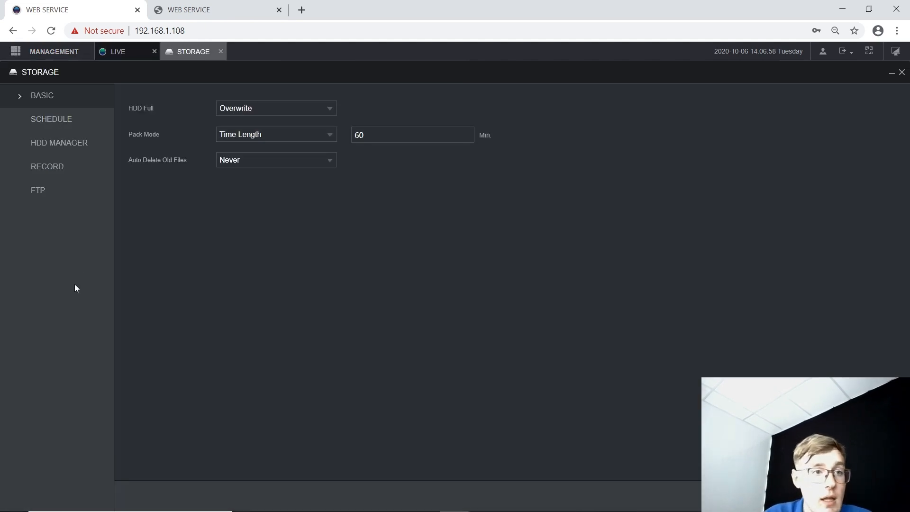
left_click(59, 142)
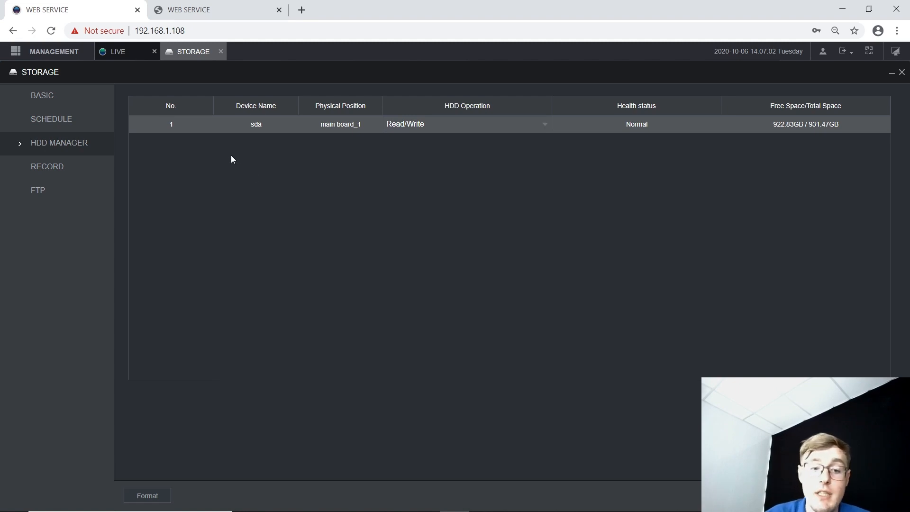
mouse_move(258, 147)
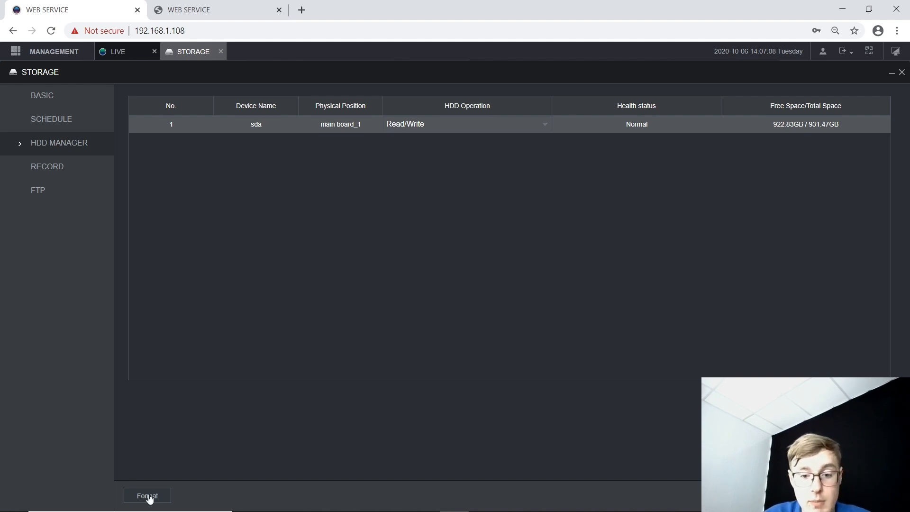
left_click(51, 119)
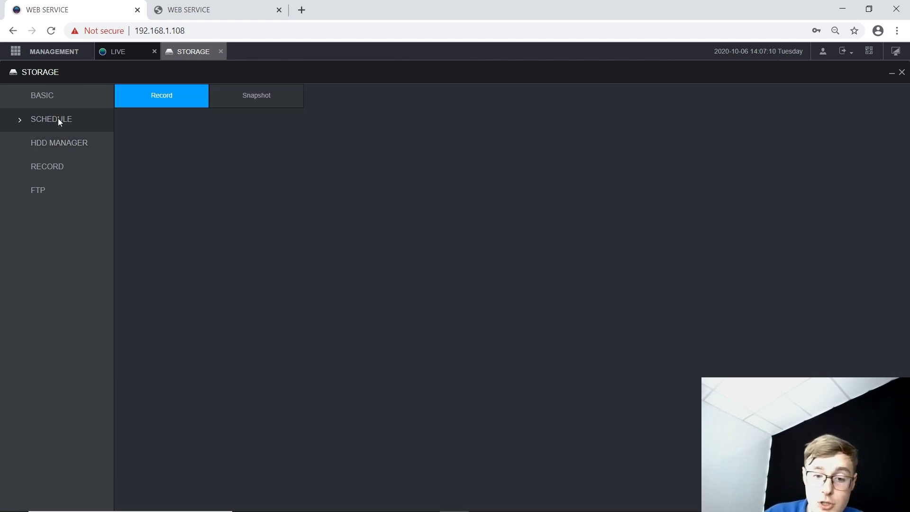
left_click(51, 119)
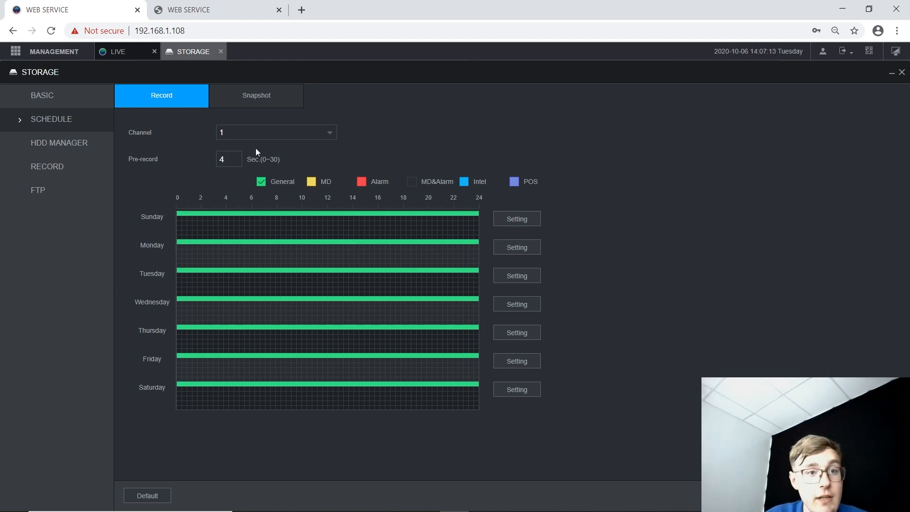
left_click(276, 133)
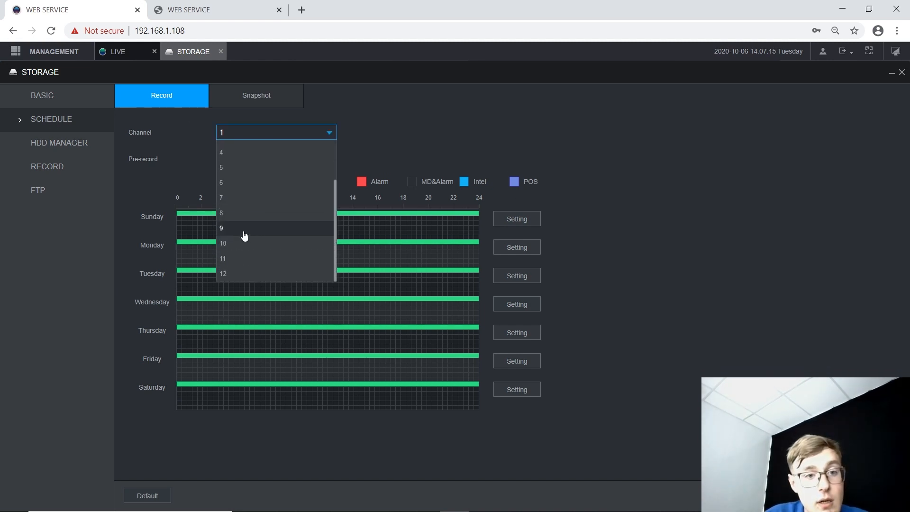
left_click(221, 227)
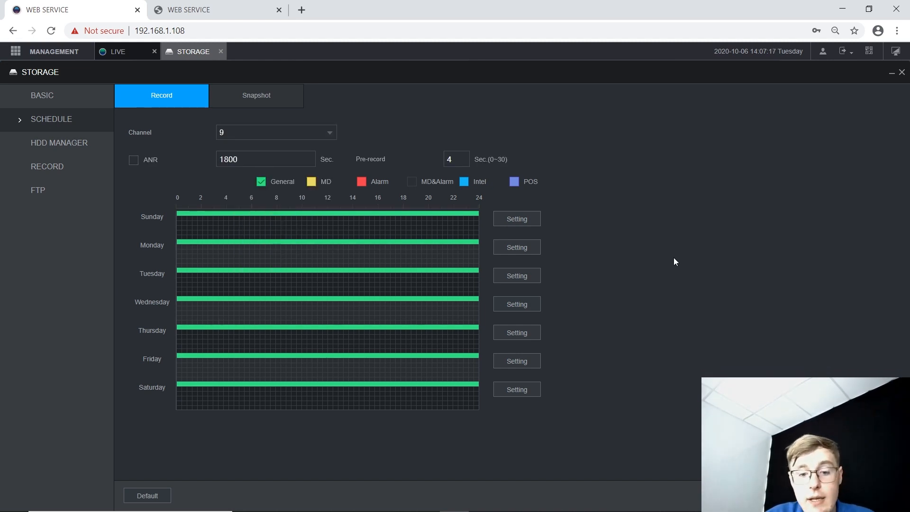
mouse_move(440, 250)
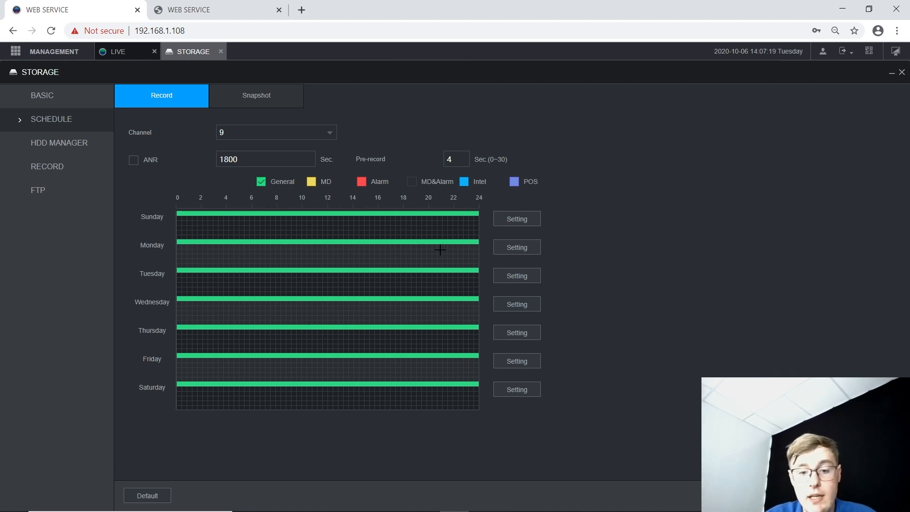
mouse_move(263, 190)
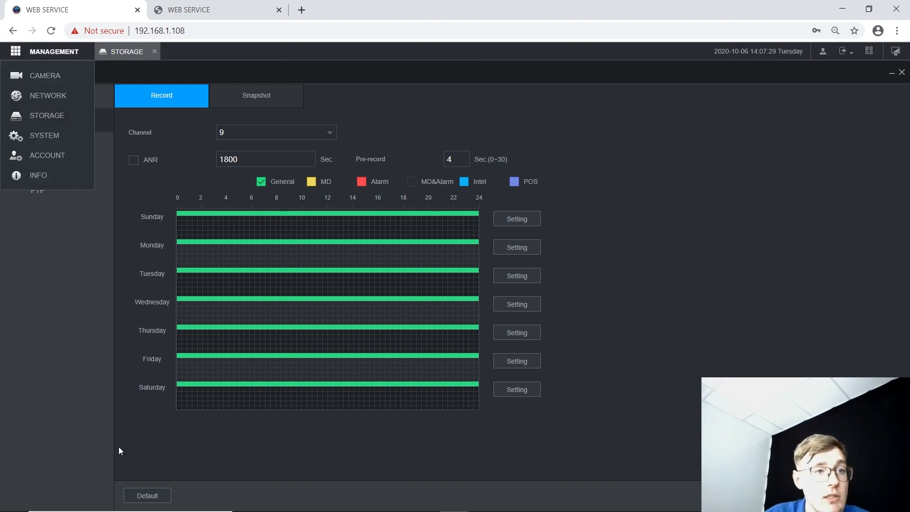
mouse_move(44, 135)
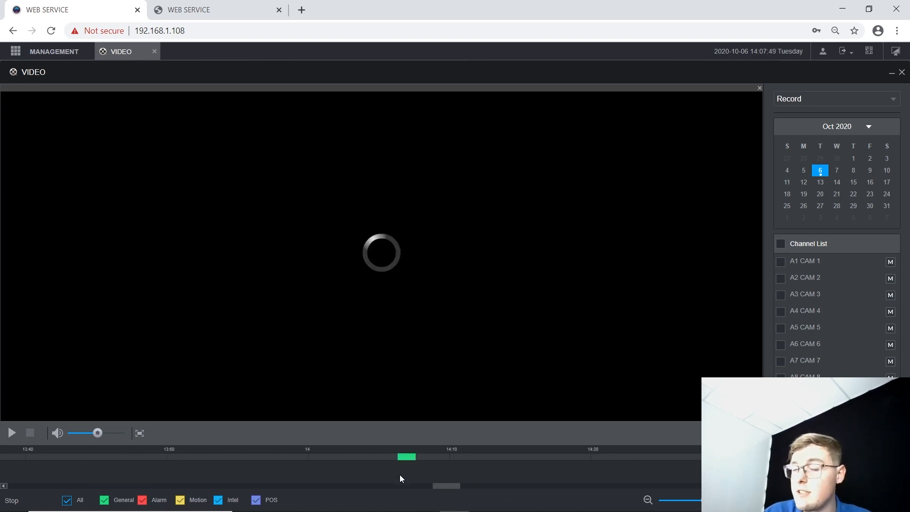
Review the October 6 playback, then view storage settings: overwrite with 60-minute packs.
left_click(11, 433)
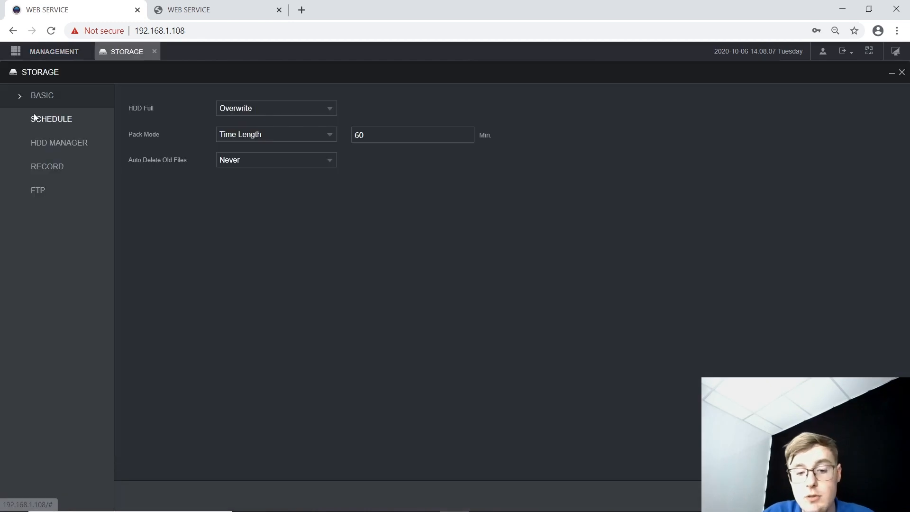
Set channel 9 to motion-detection recording 00:00–24:00 on all days and save.
left_click(52, 119)
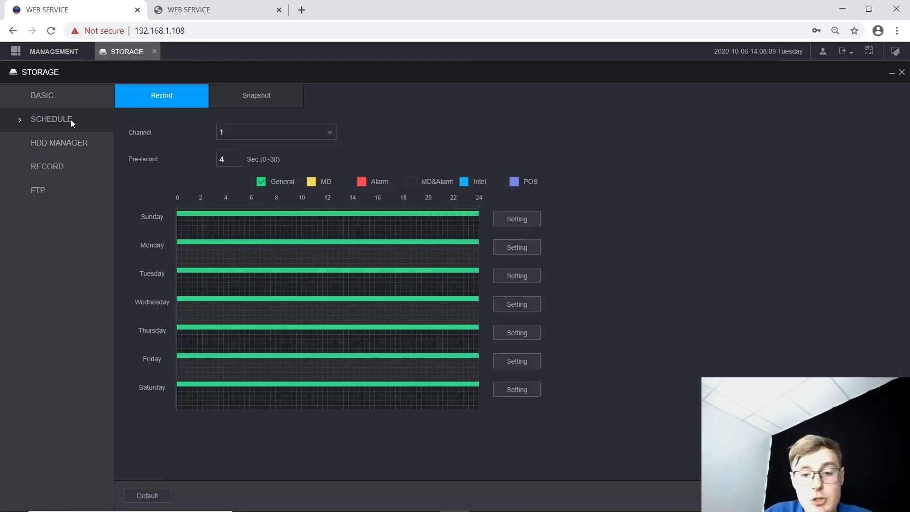
left_click(276, 132)
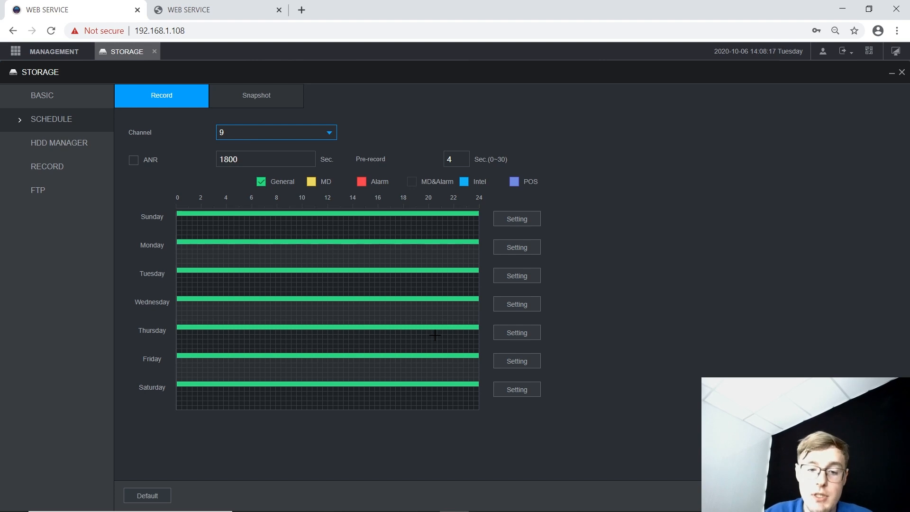
left_click(311, 181)
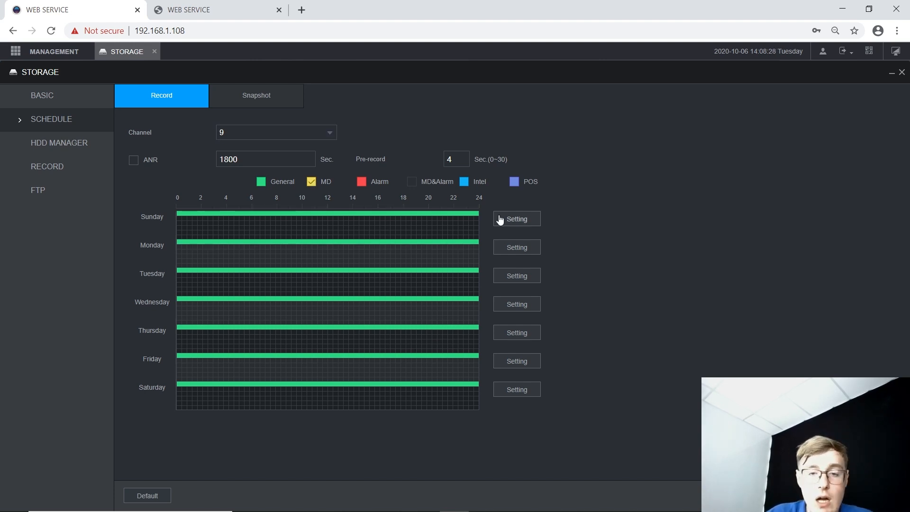
left_click(516, 219)
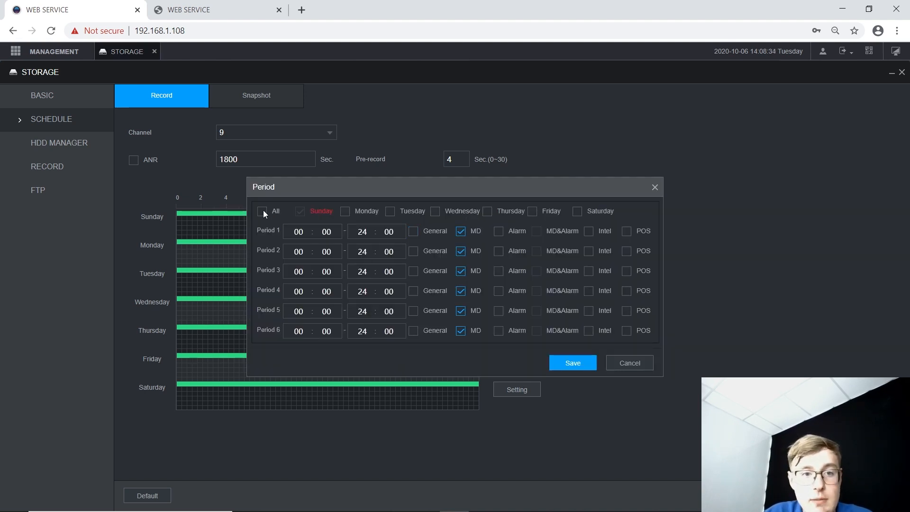
left_click(572, 363)
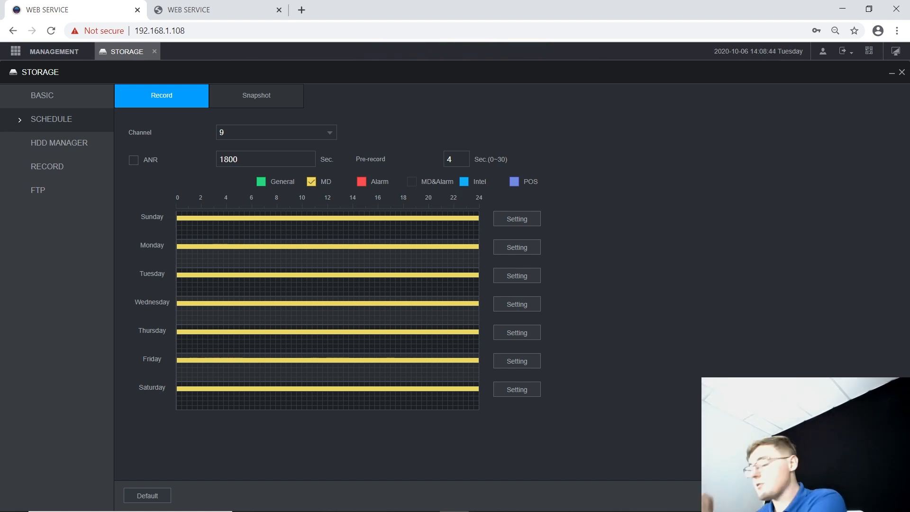
mouse_move(2, 431)
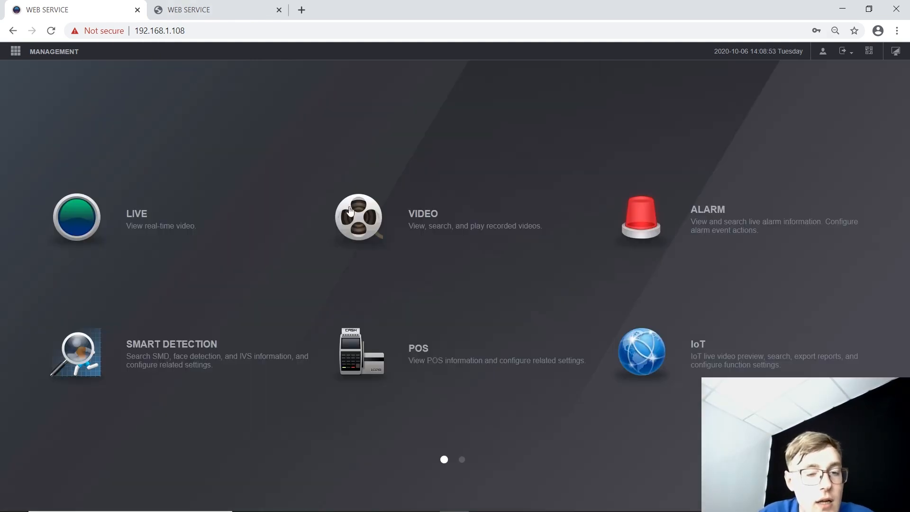
Play the door station's October 6 recording and jump to its motion segments on the timeline.
left_click(359, 218)
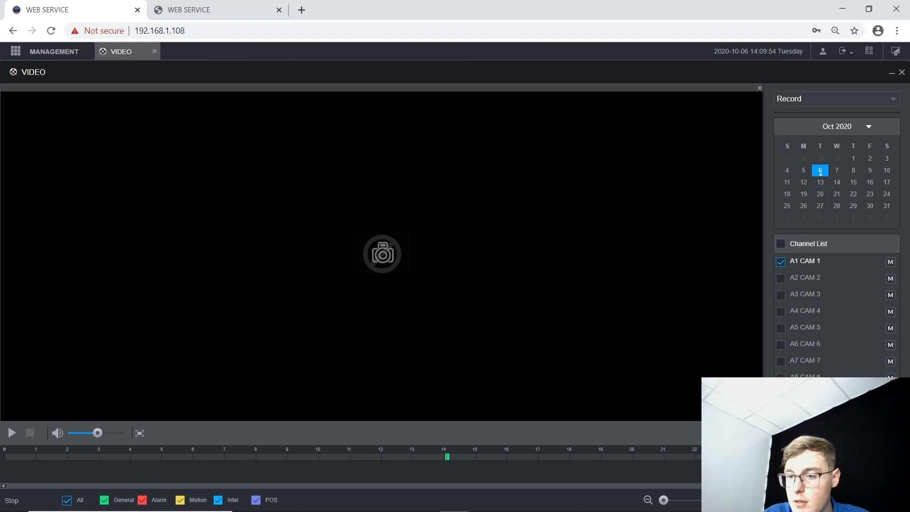
left_click(781, 261)
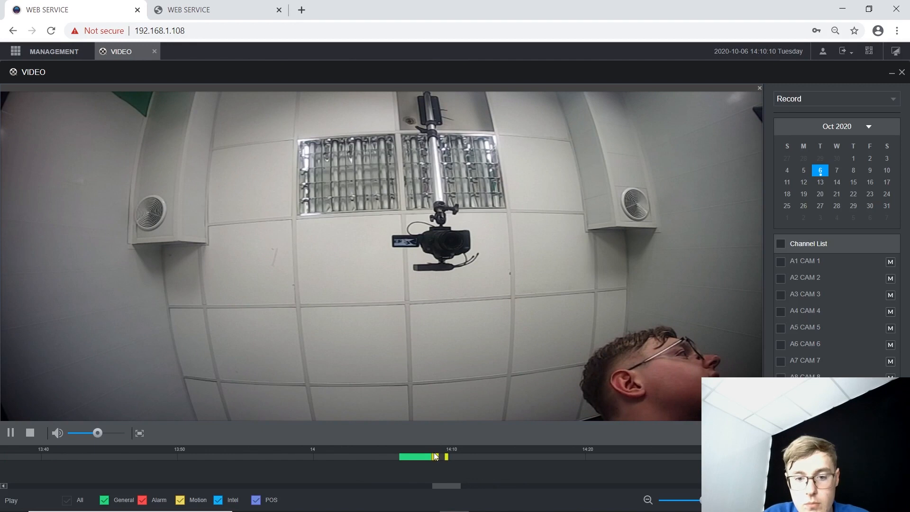
left_click(432, 456)
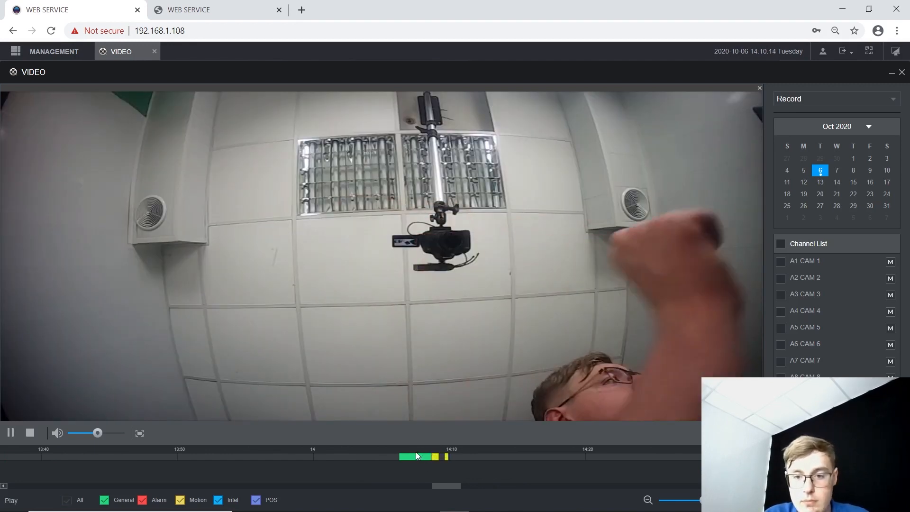
left_click(426, 457)
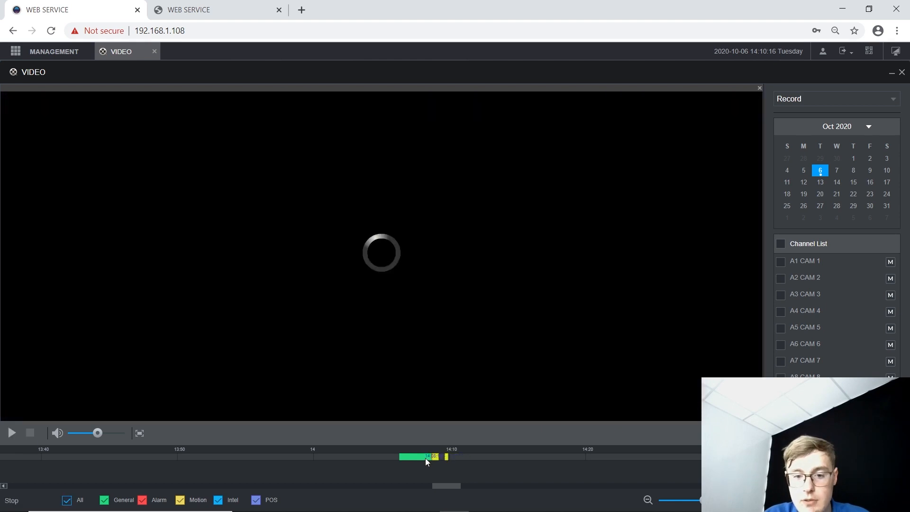